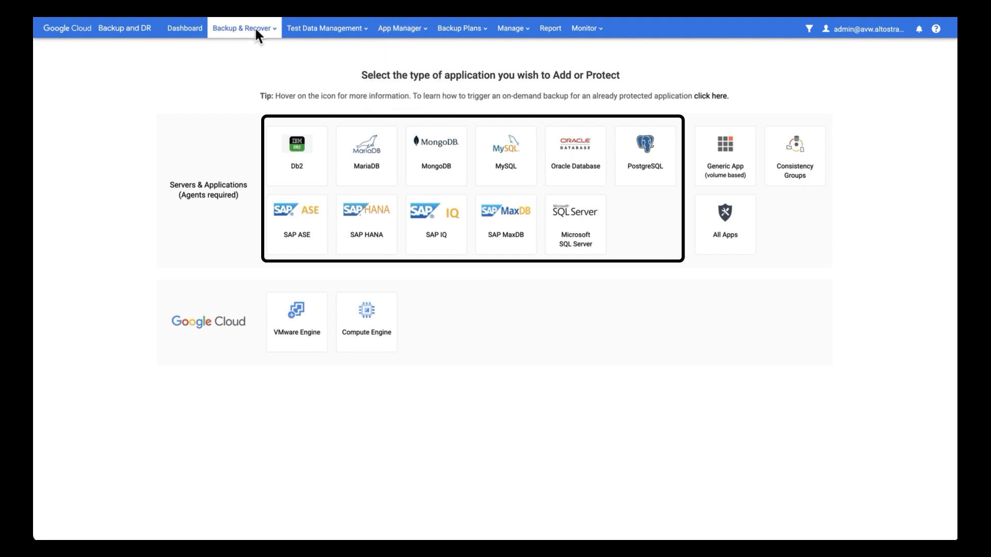
# Step: Navigate to Backup Plans > Templates, showing an empty template list
pyautogui.click(243, 28)
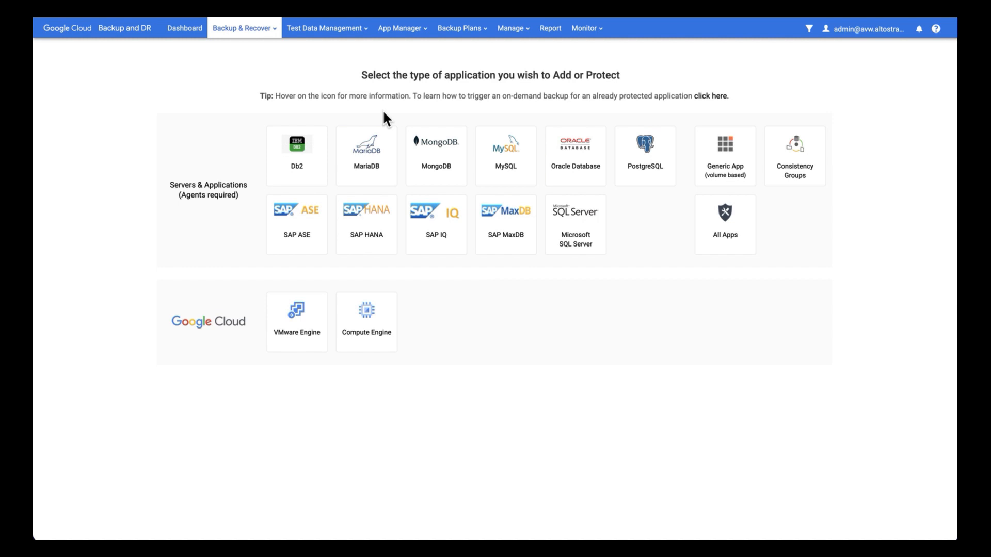
pyautogui.moveTo(482, 90)
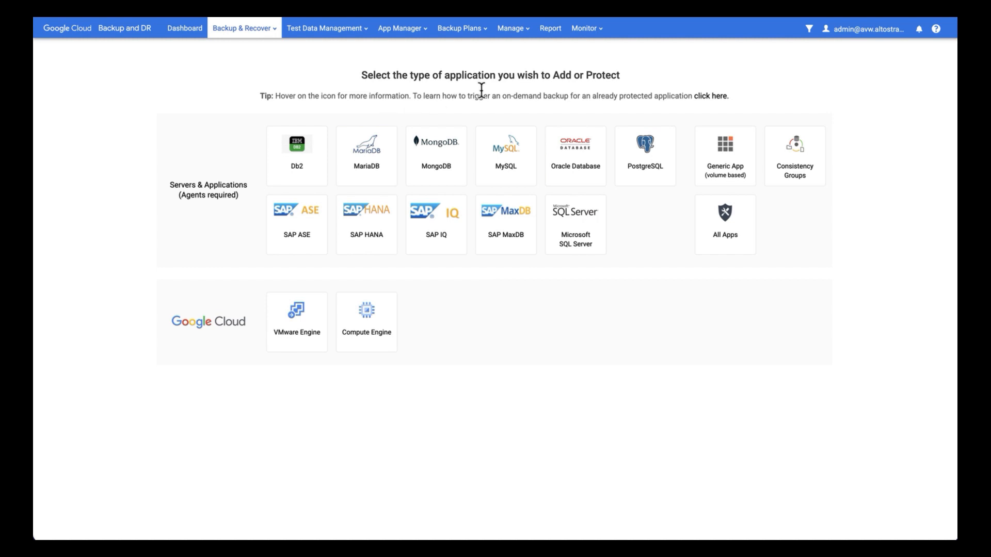
pyautogui.click(461, 28)
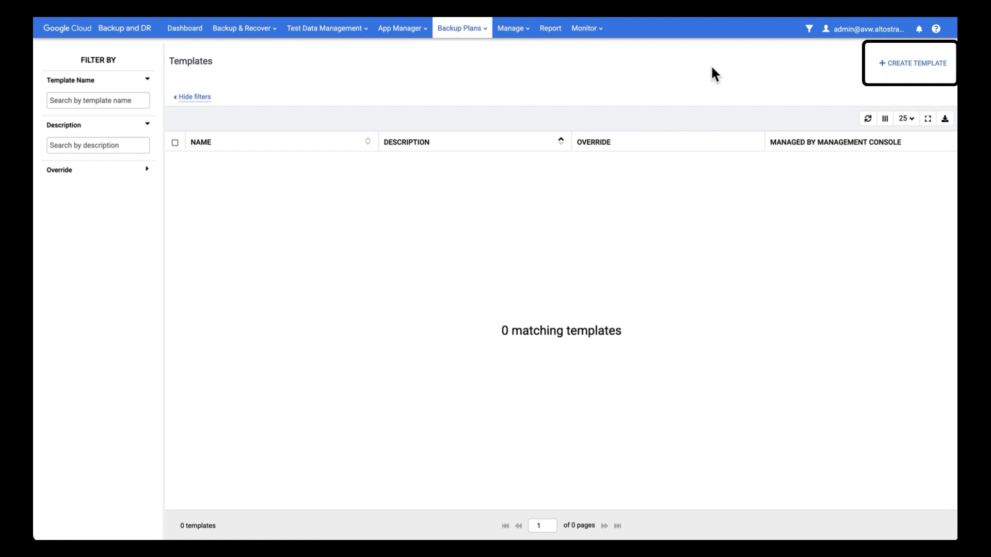
pyautogui.moveTo(756, 78)
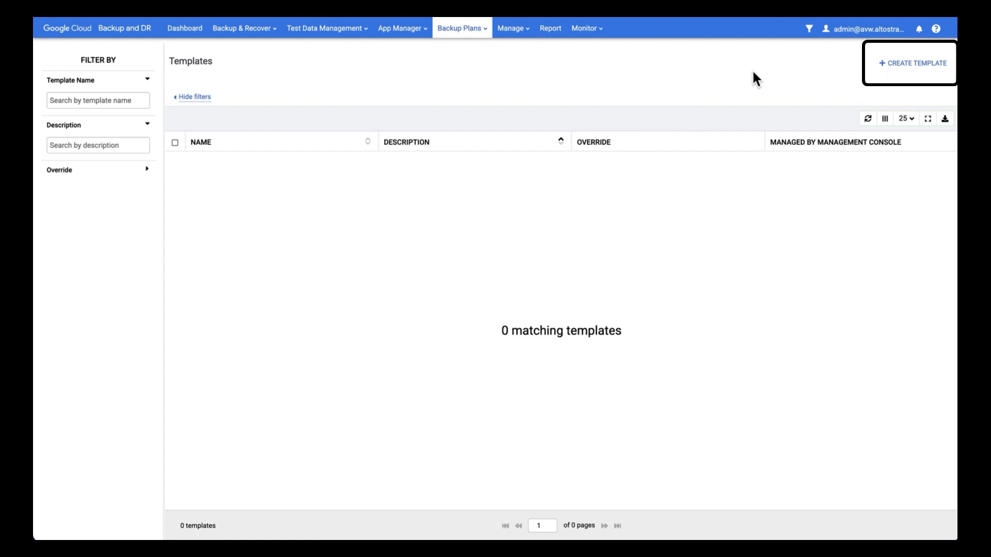
pyautogui.moveTo(913, 63)
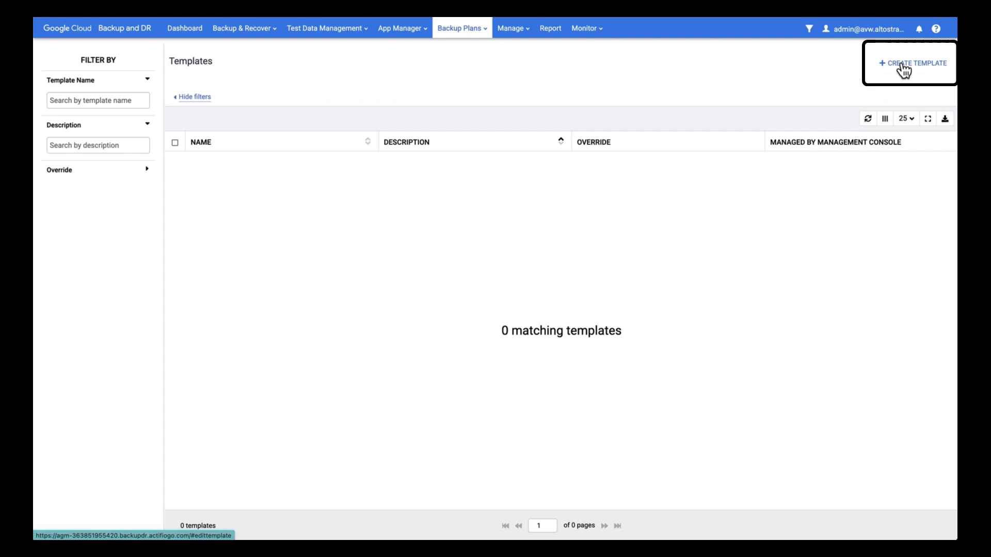
# Step: Create a new template and enter the name 'DB T1 7-30 logs'
pyautogui.click(909, 62)
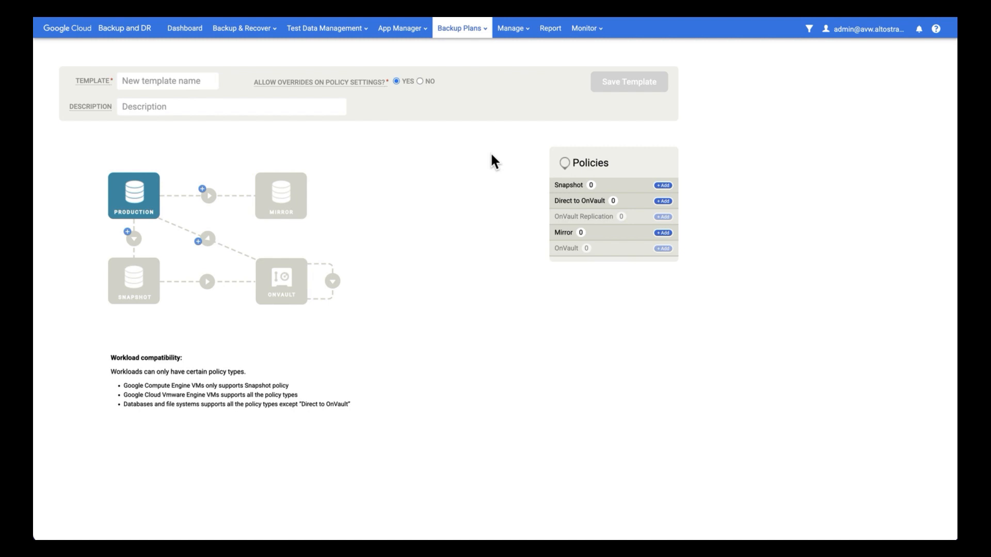
pyautogui.moveTo(416, 130)
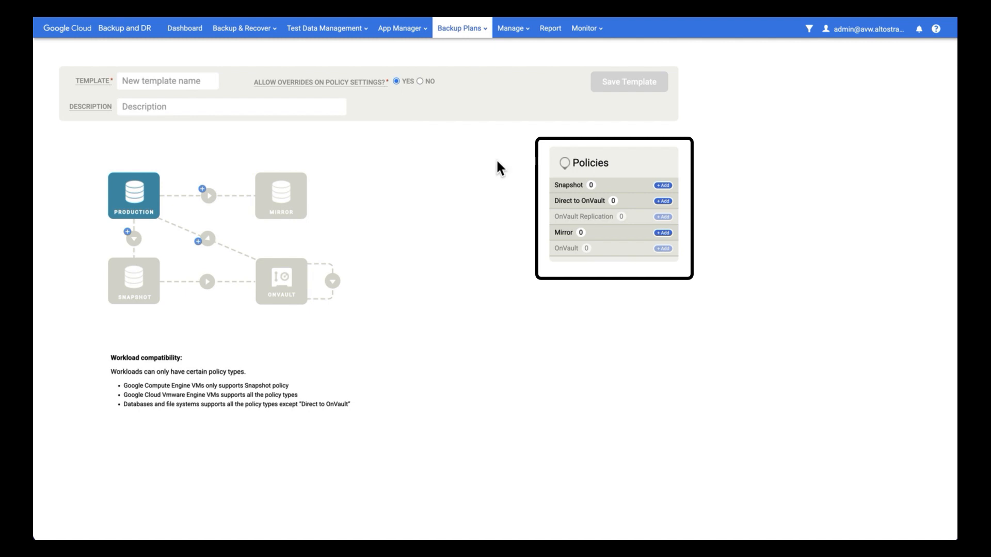
pyautogui.moveTo(299, 175)
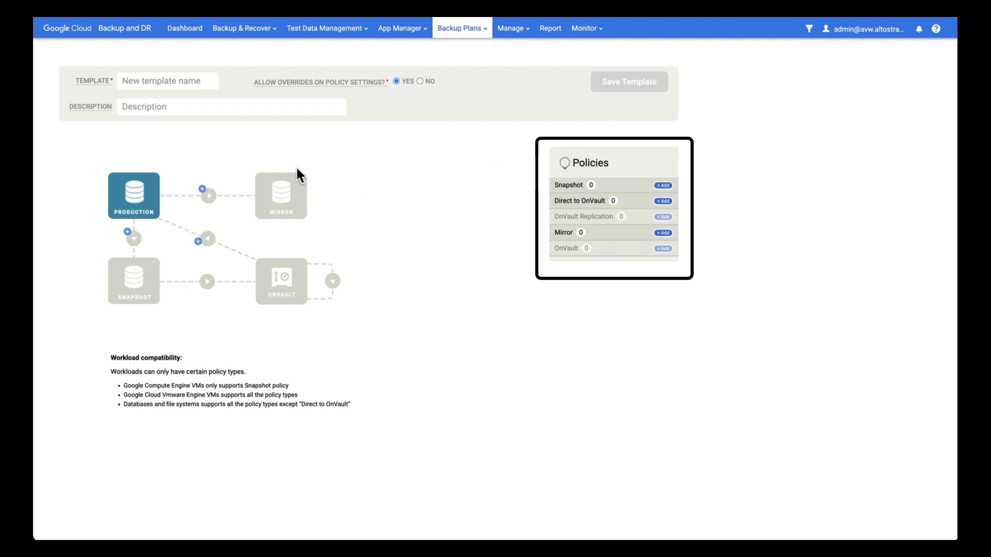
pyautogui.click(166, 81)
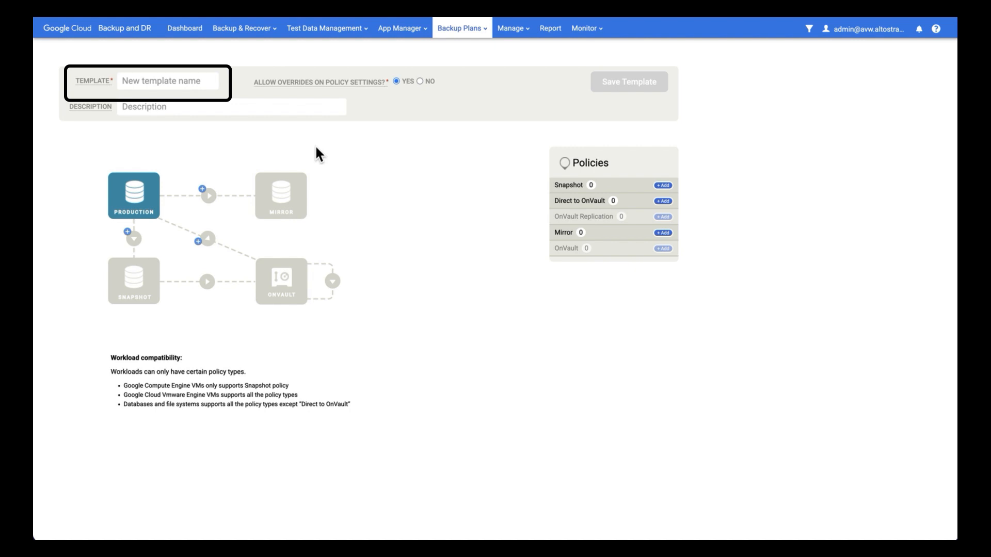
pyautogui.moveTo(317, 154)
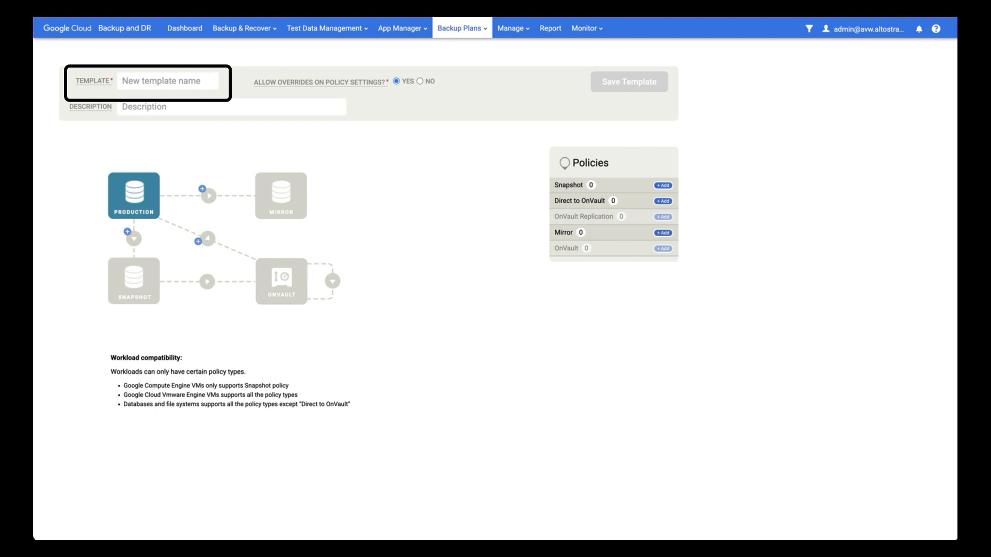
pyautogui.write('DB T1 7-30 logs')
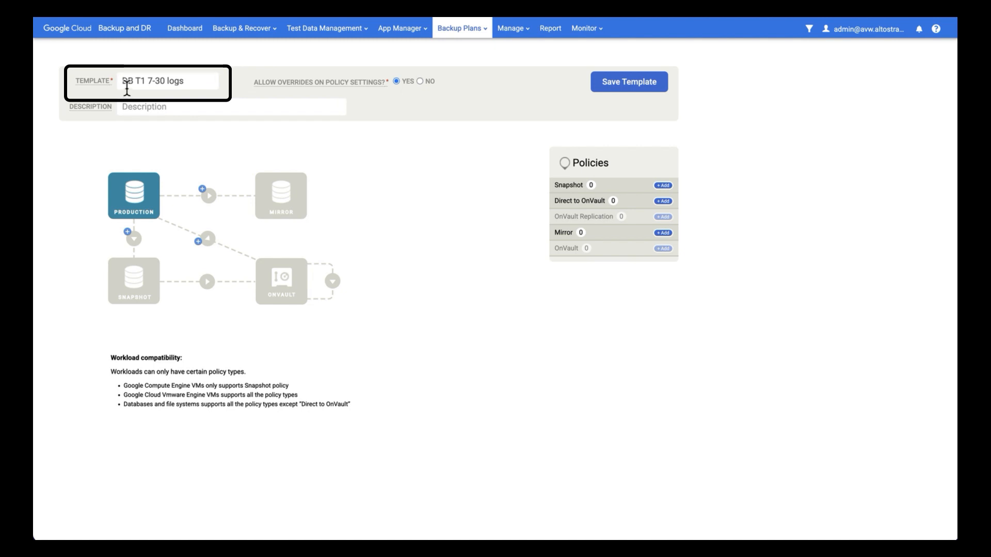
pyautogui.write('DB')
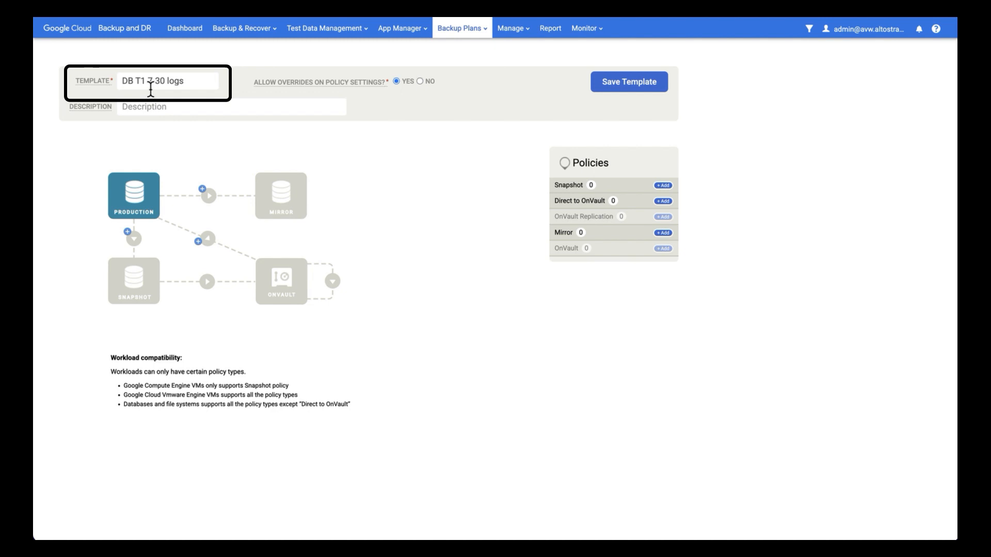
pyautogui.moveTo(134, 139)
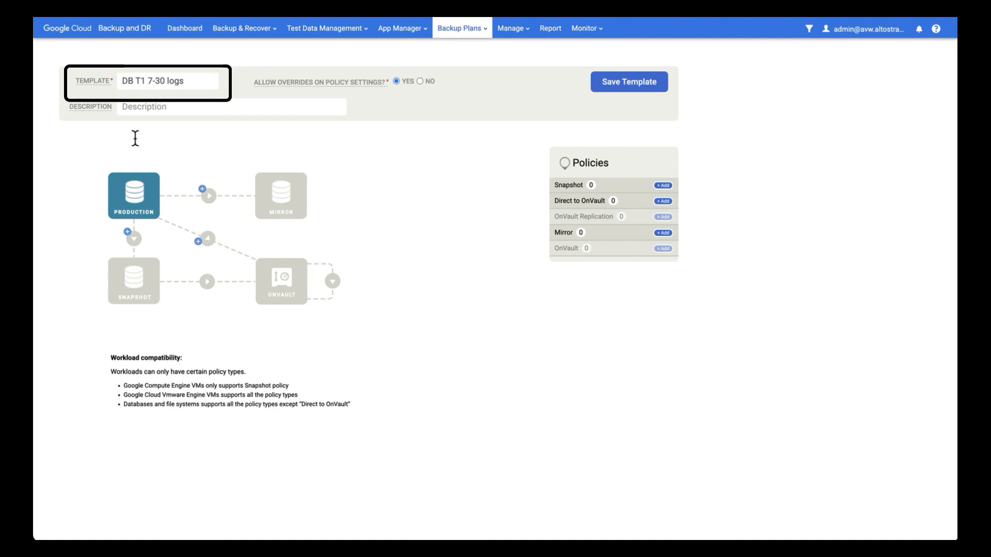
pyautogui.moveTo(306, 276)
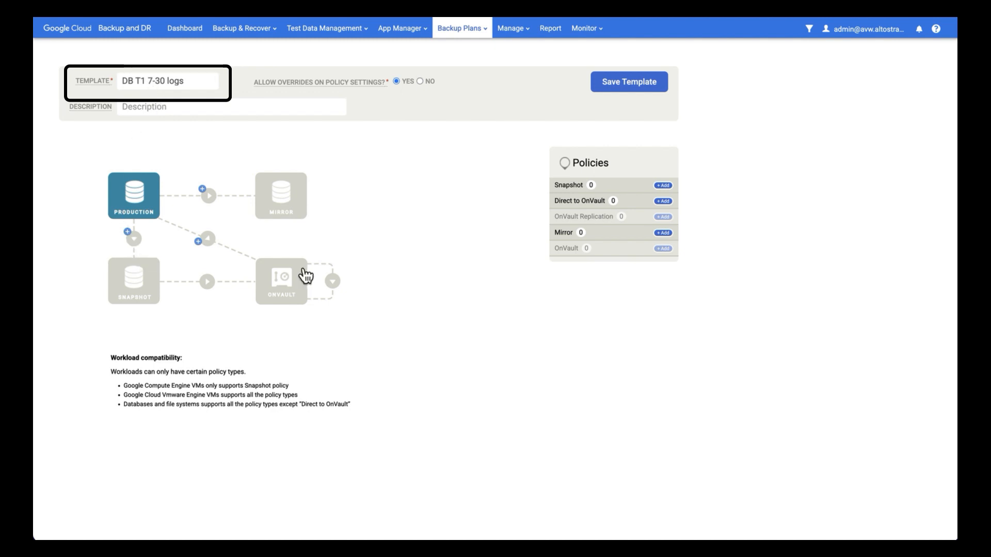
pyautogui.moveTo(185, 103)
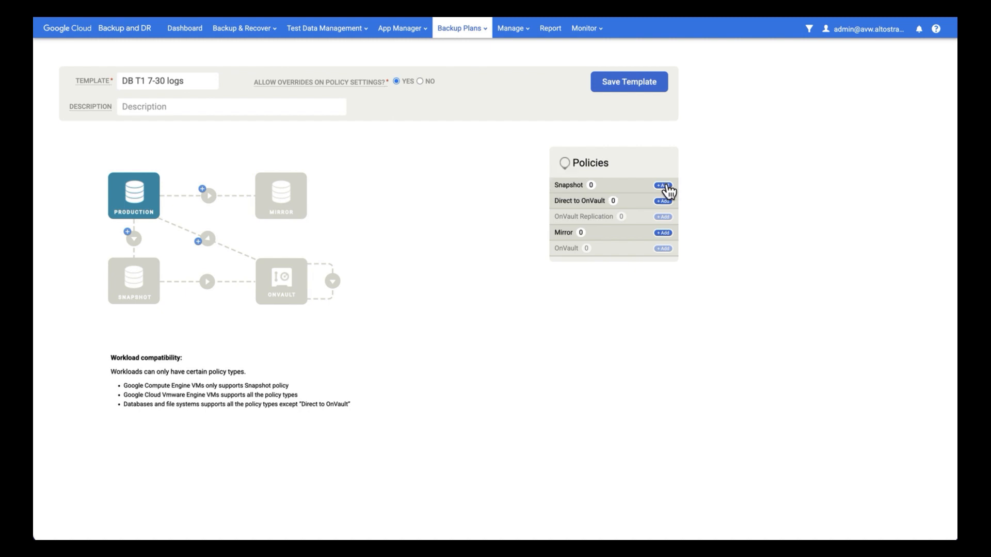
# Step: Add snapshot policy 'daily snap' with a 01:00 window start and 7-day retention
pyautogui.click(662, 185)
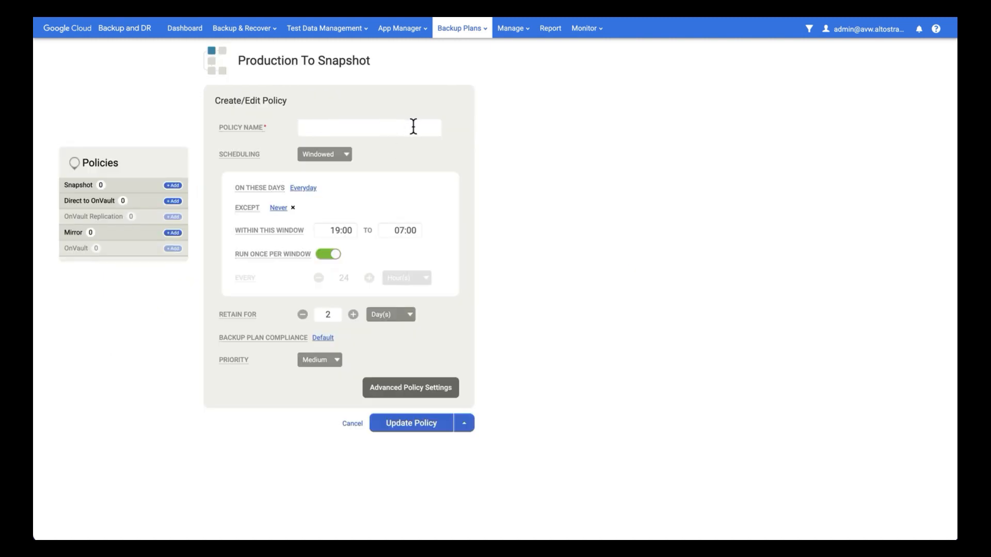
pyautogui.write('daily snap')
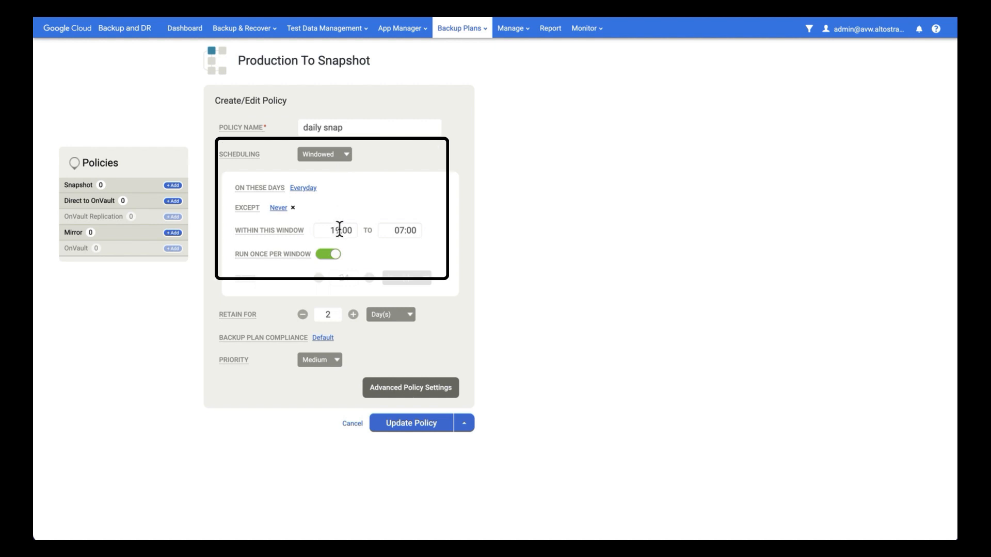
pyautogui.write('01:00')
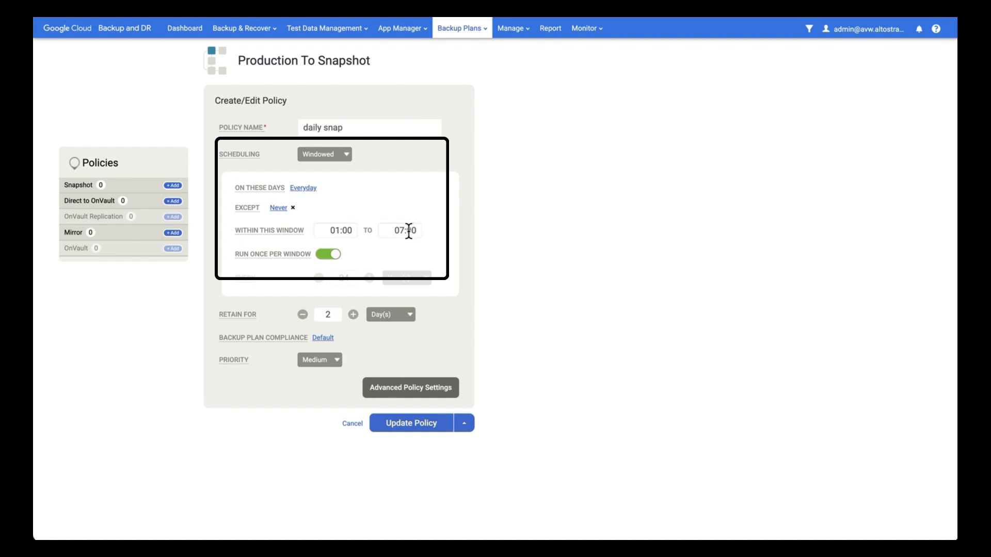
pyautogui.moveTo(407, 230)
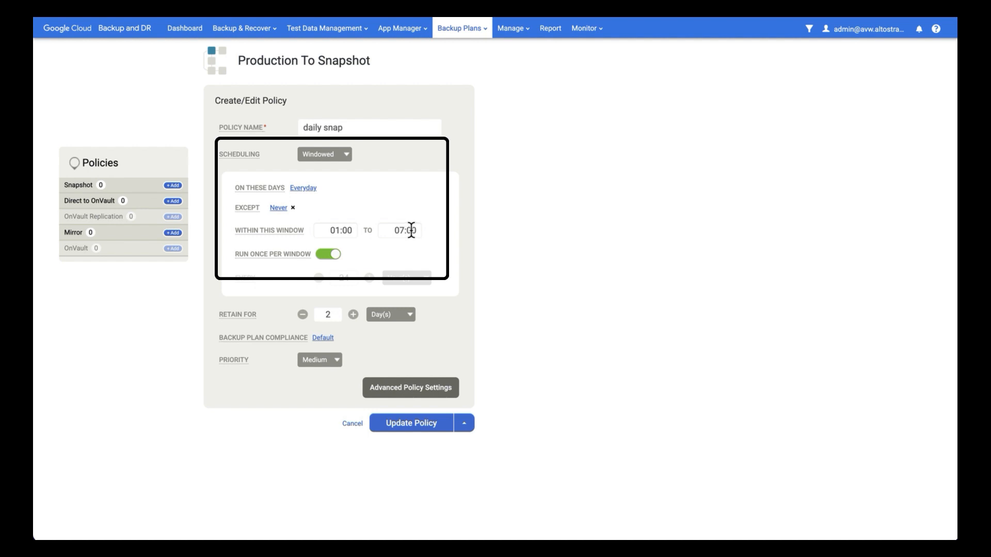
pyautogui.moveTo(286, 267)
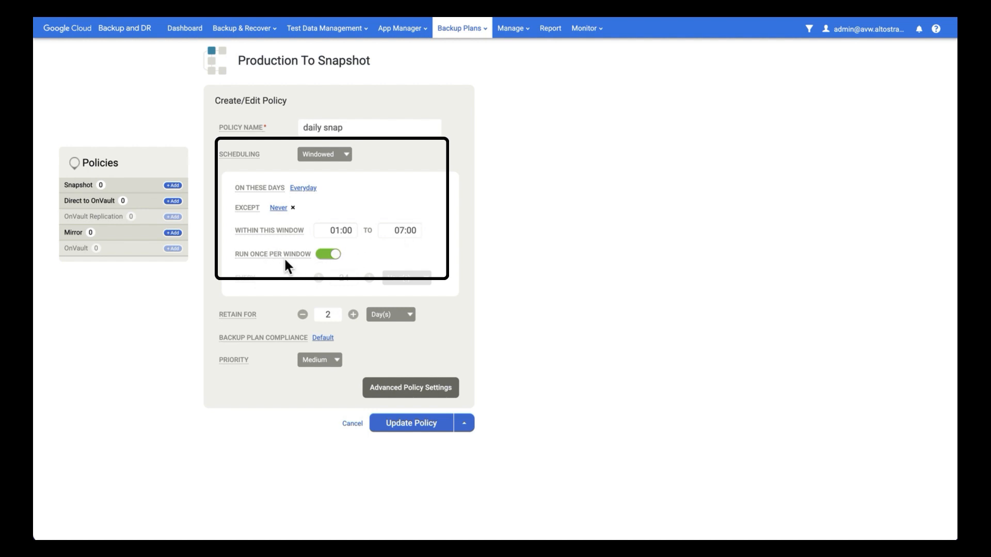
pyautogui.moveTo(358, 262)
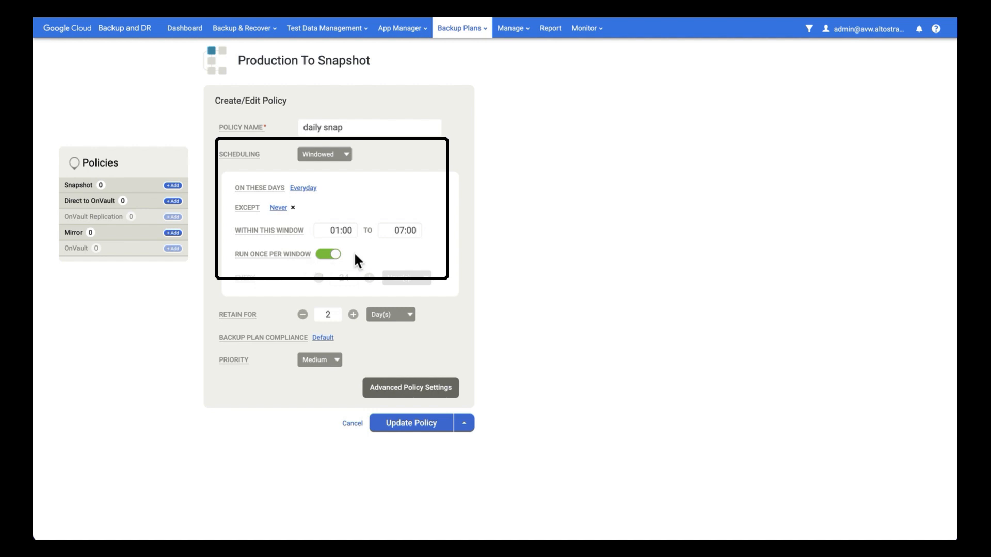
pyautogui.moveTo(379, 242)
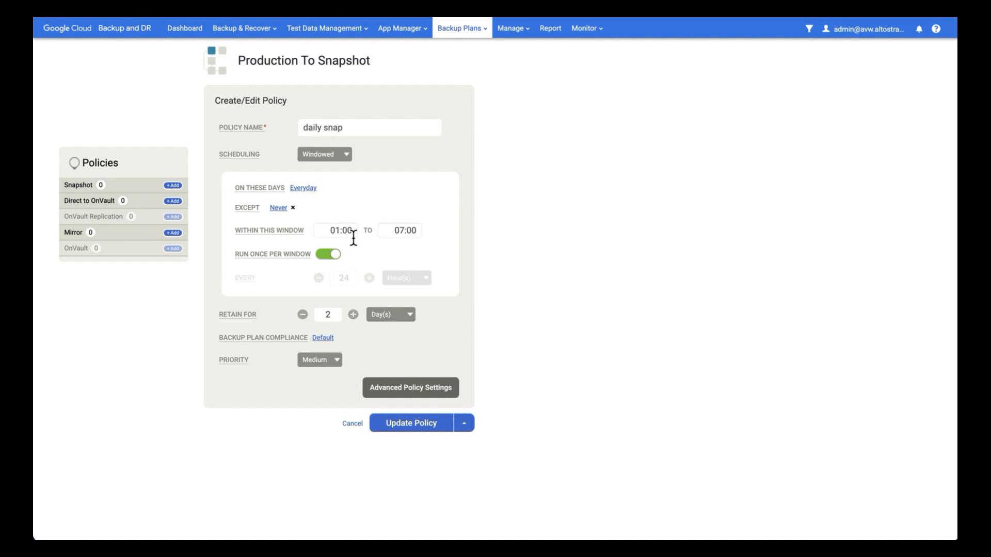
pyautogui.moveTo(370, 246)
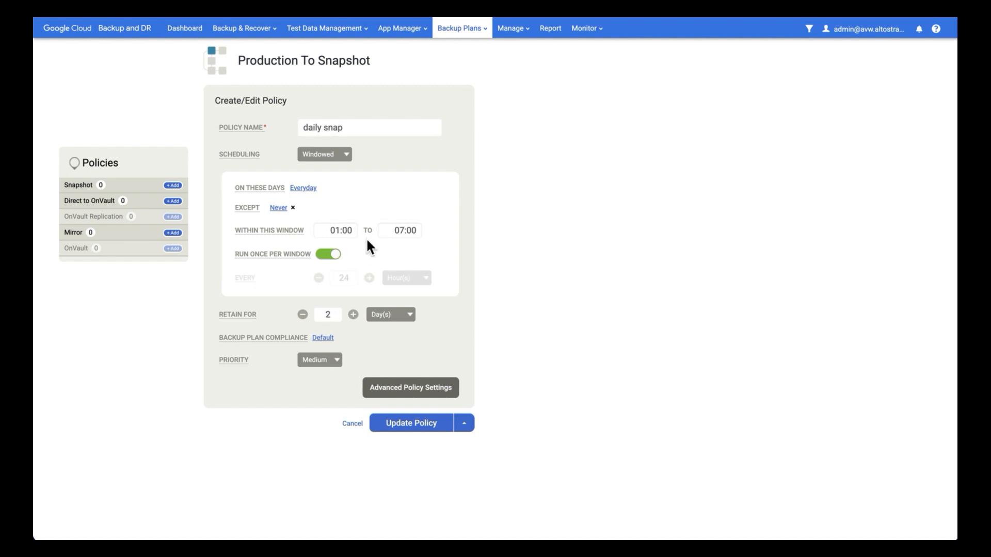
pyautogui.click(327, 315)
pyautogui.write('7')
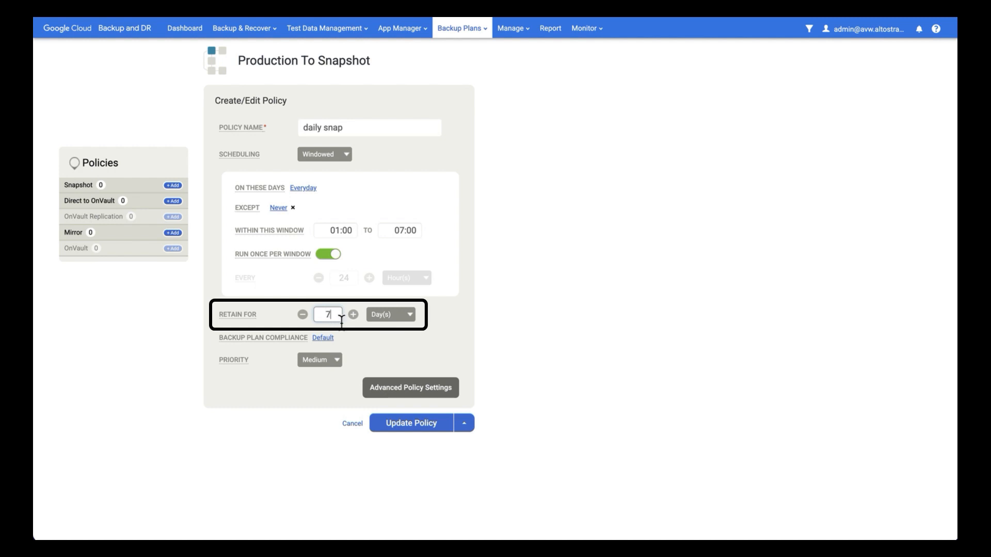
pyautogui.moveTo(410, 388)
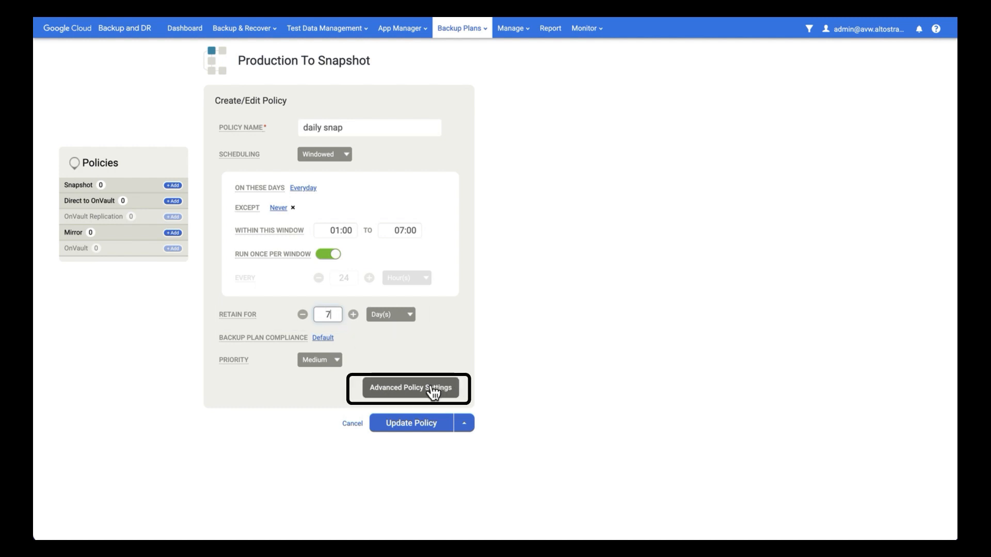
# Step: Enable database log backup with a 15-minute RPO and 7-day log retention
pyautogui.click(409, 388)
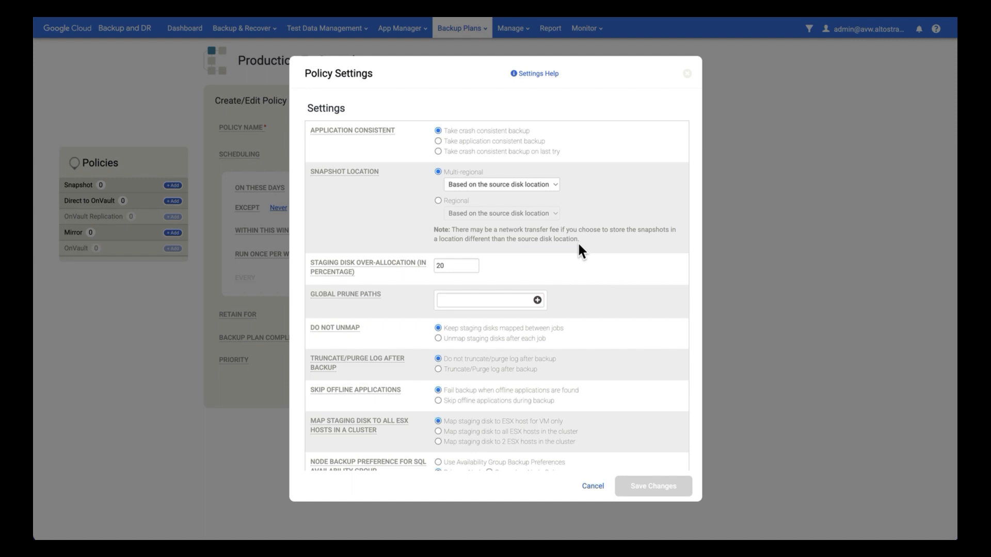
pyautogui.moveTo(461, 147)
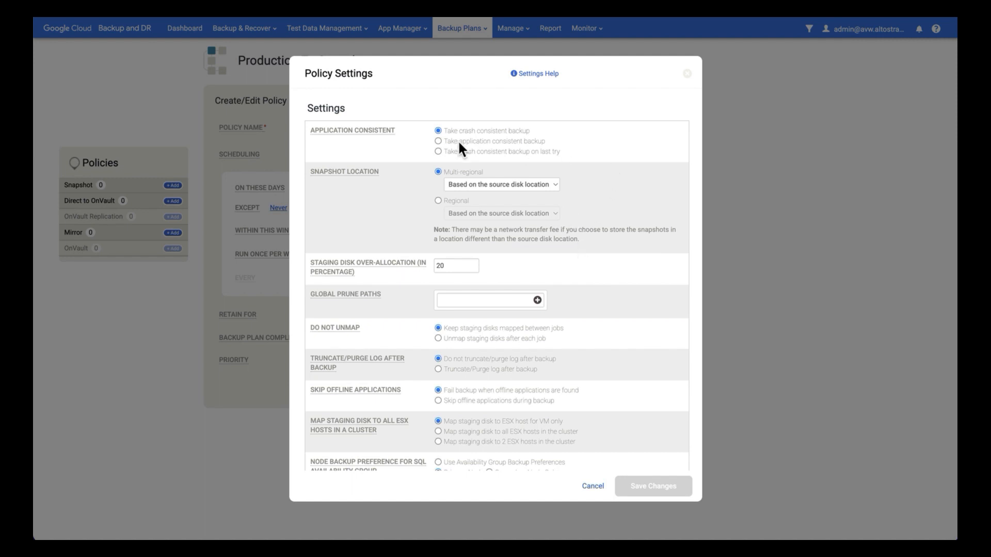
pyautogui.moveTo(404, 141)
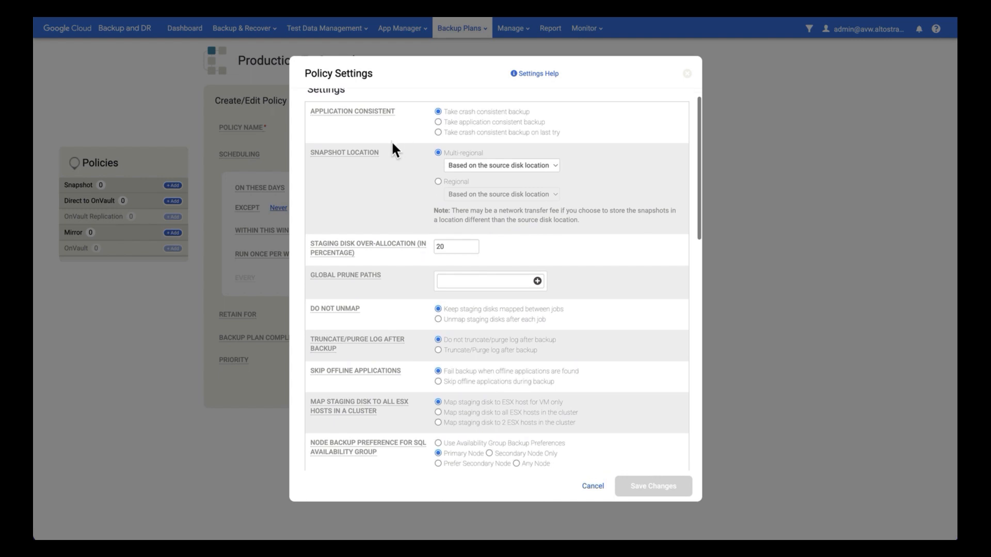
pyautogui.moveTo(405, 163)
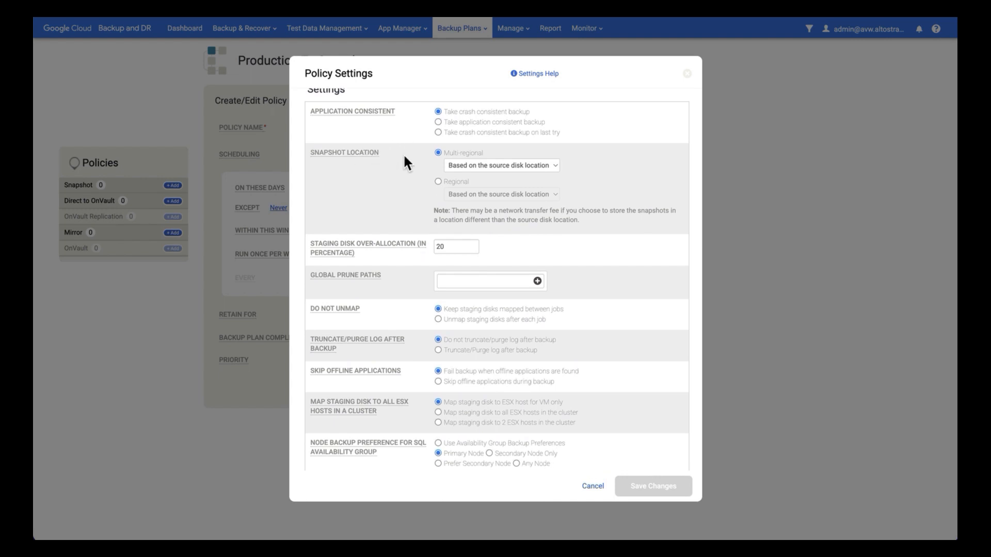
pyautogui.scroll(-3)
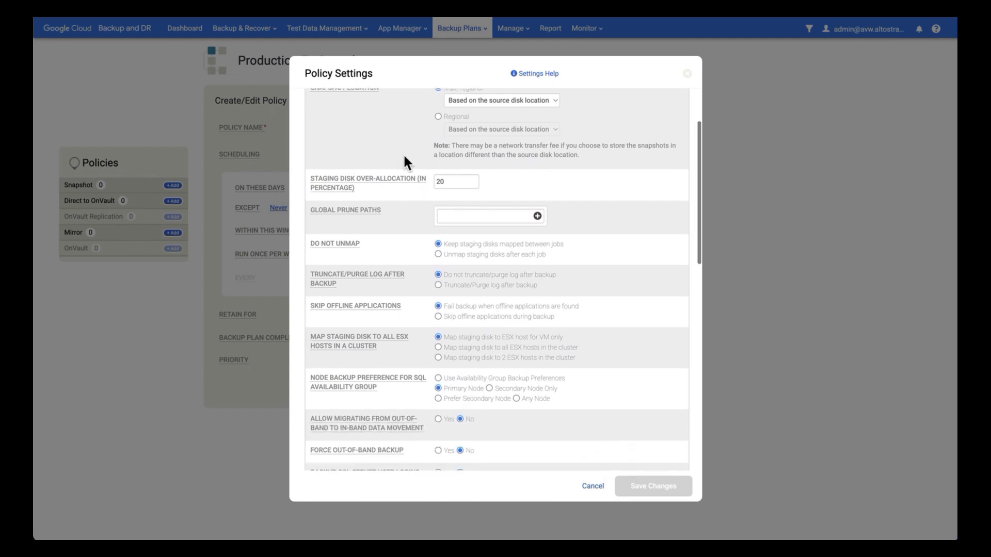
pyautogui.scroll(-3)
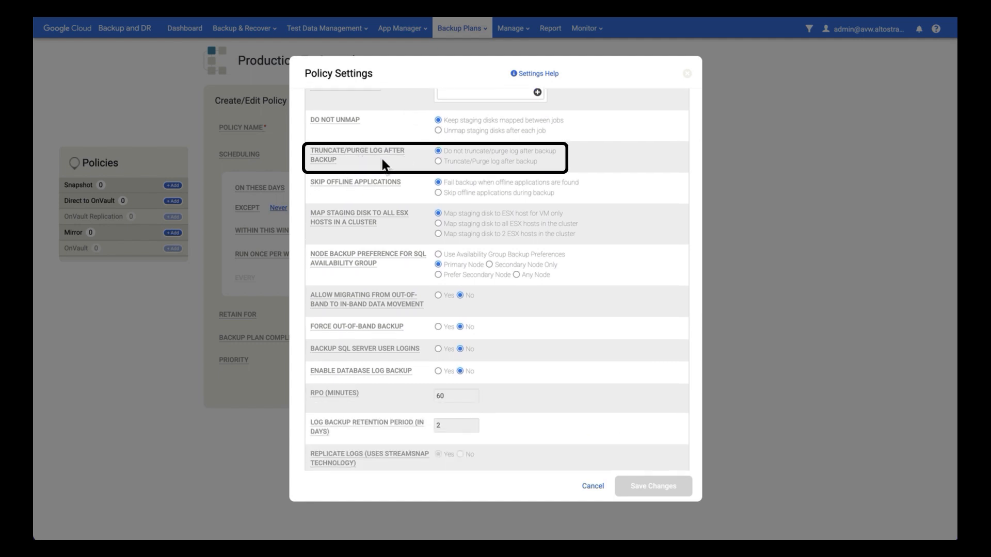
pyautogui.moveTo(430, 165)
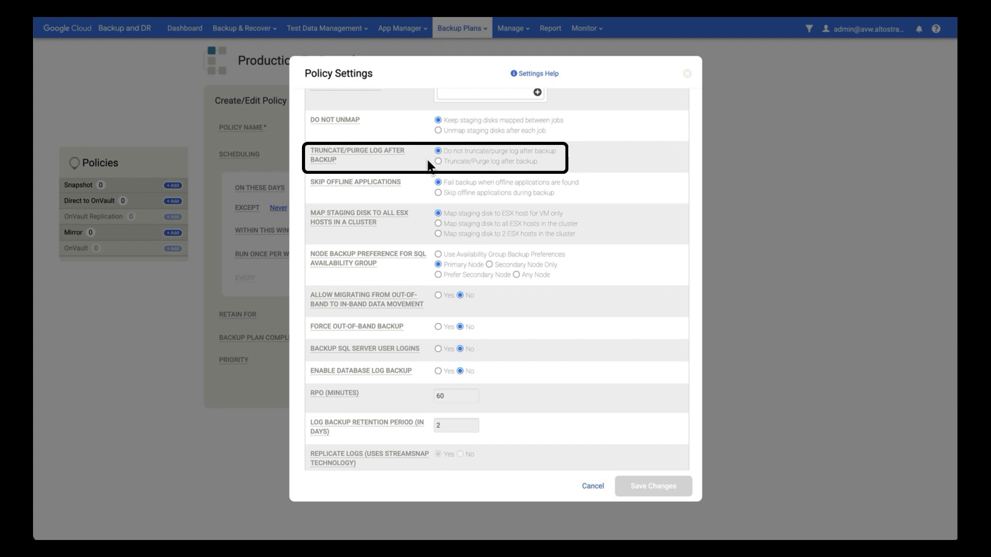
pyautogui.moveTo(491, 169)
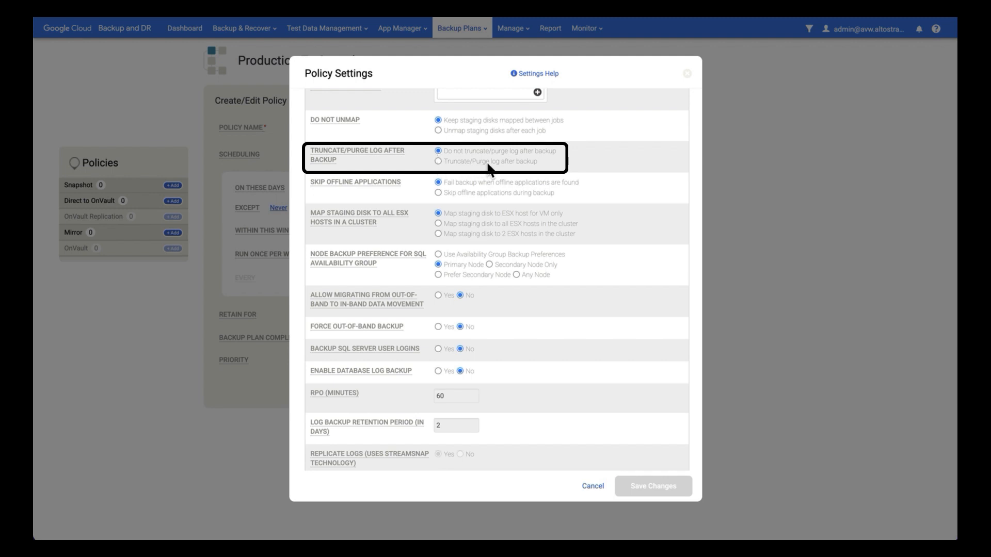
pyautogui.moveTo(486, 169)
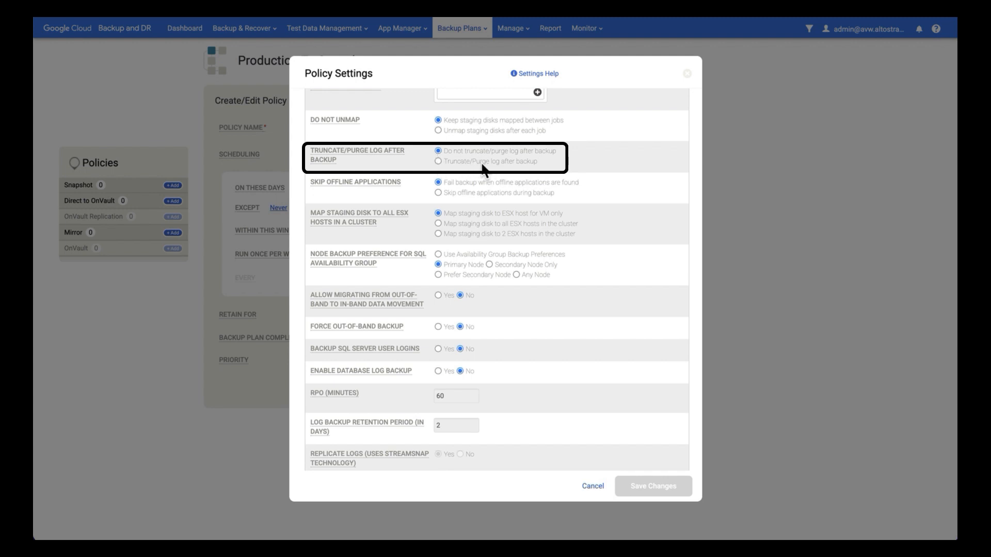
pyautogui.moveTo(476, 172)
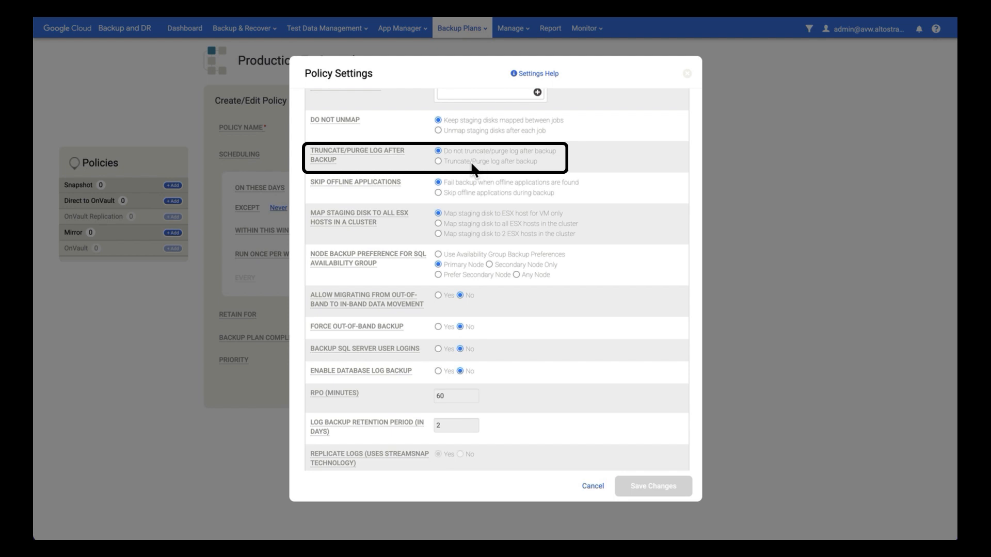
pyautogui.scroll(-3)
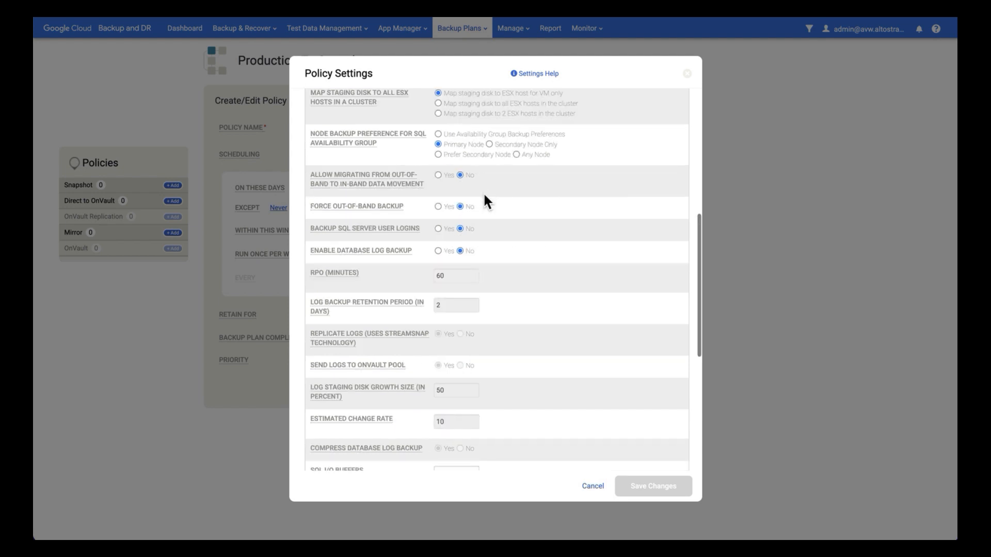
pyautogui.moveTo(372, 262)
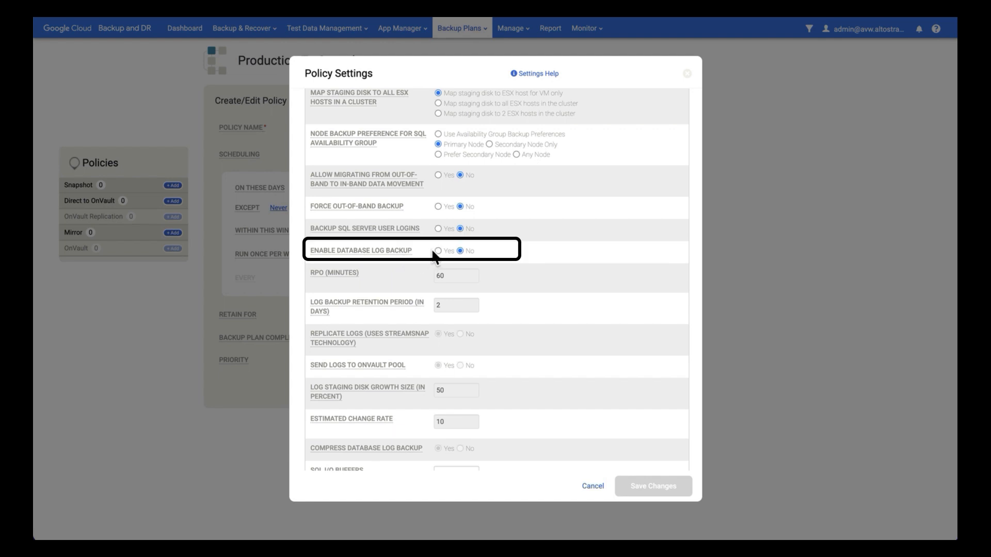
pyautogui.click(439, 250)
pyautogui.write('1')
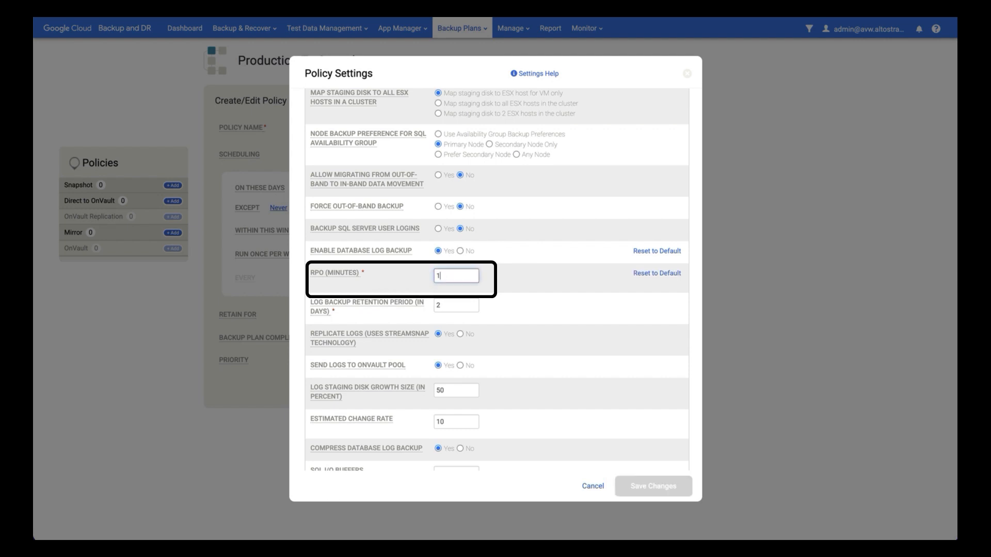
pyautogui.write('5')
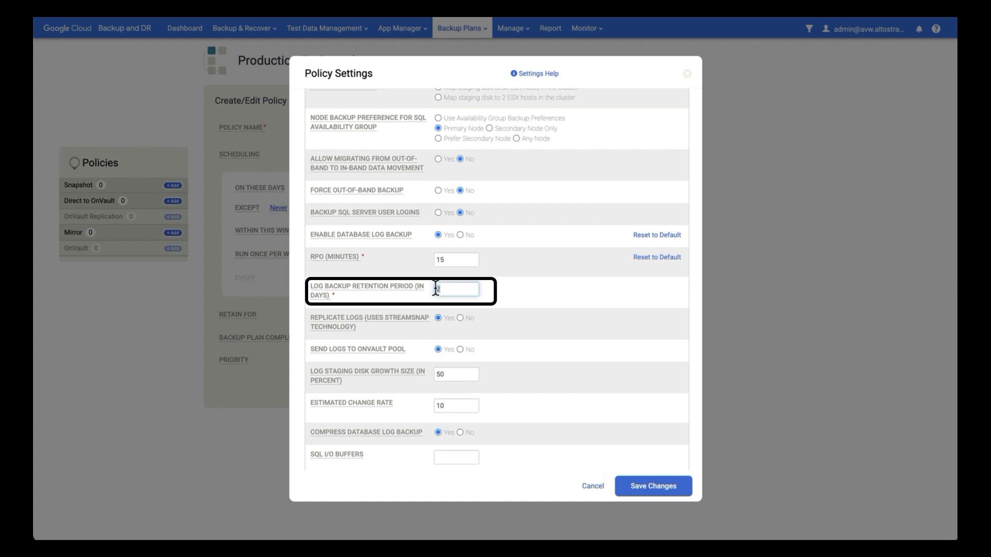
pyautogui.write('7')
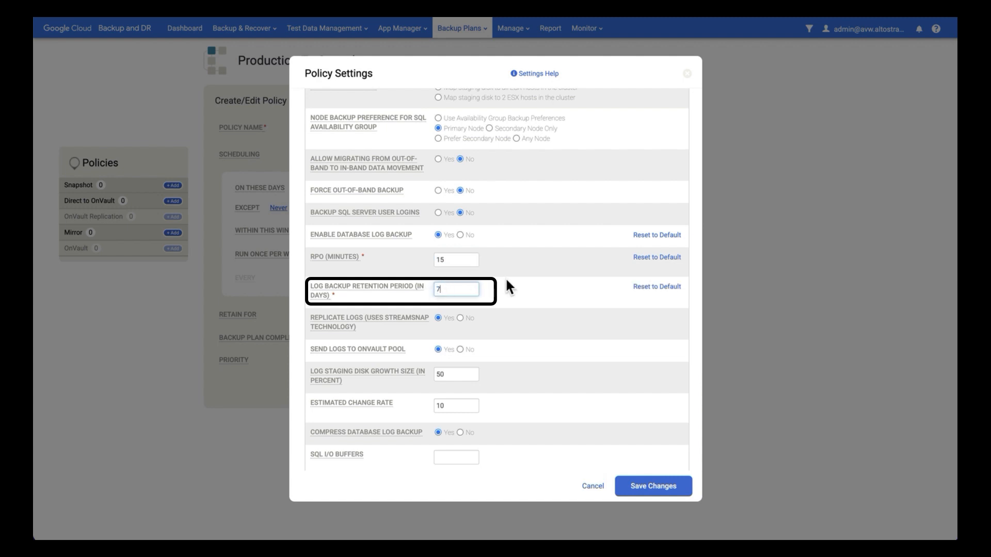
# Step: Turn off log replication, set enforced retention to 7 days, and save
pyautogui.scroll(-3)
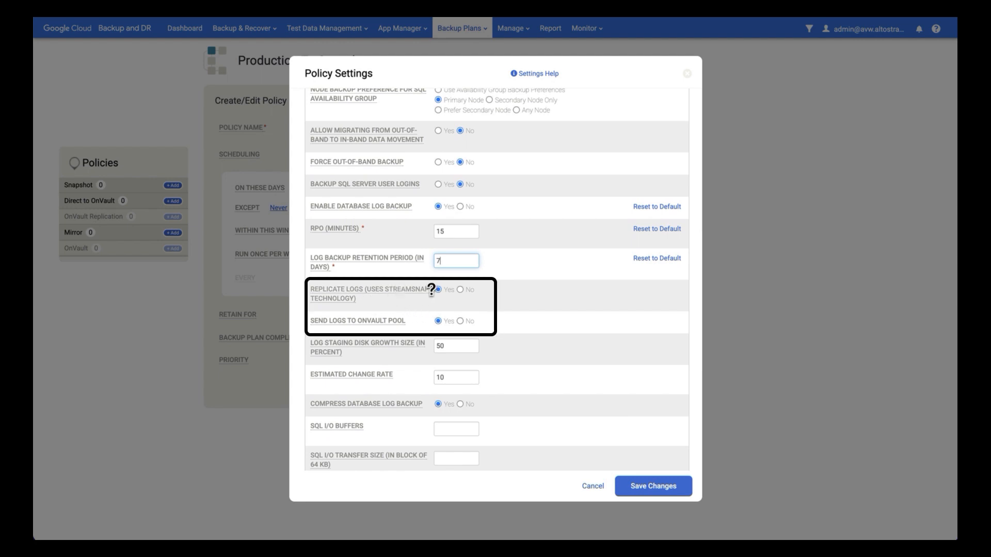
pyautogui.click(469, 290)
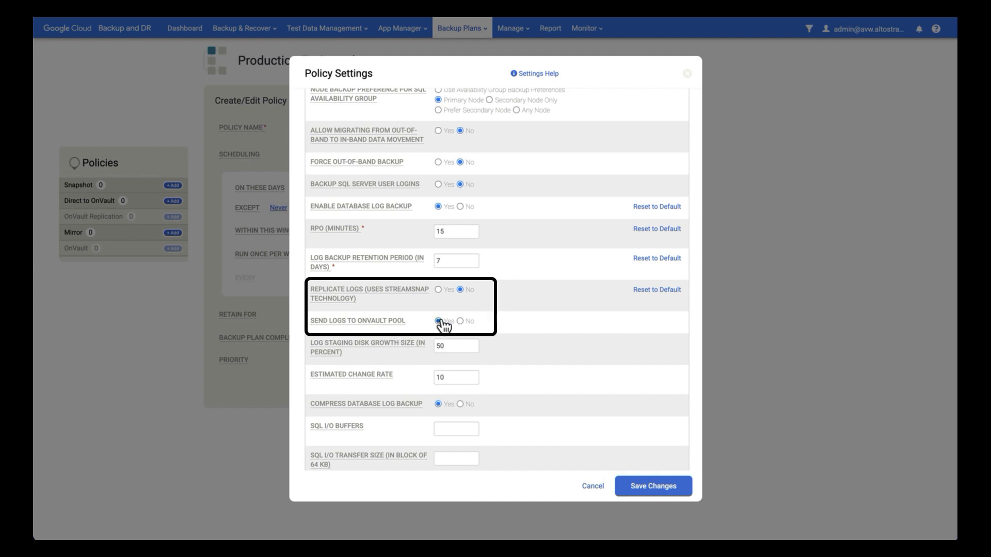
pyautogui.scroll(-3)
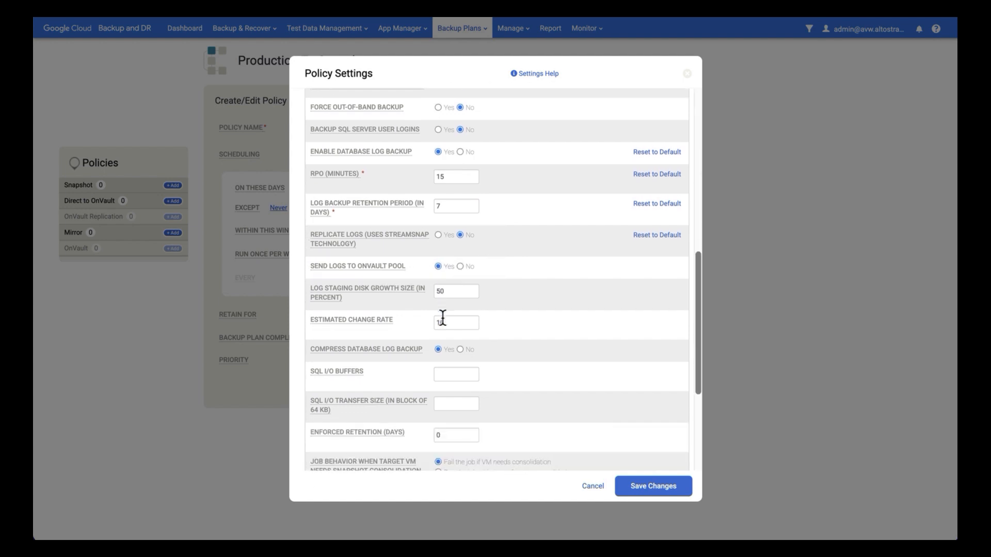
pyautogui.scroll(-3)
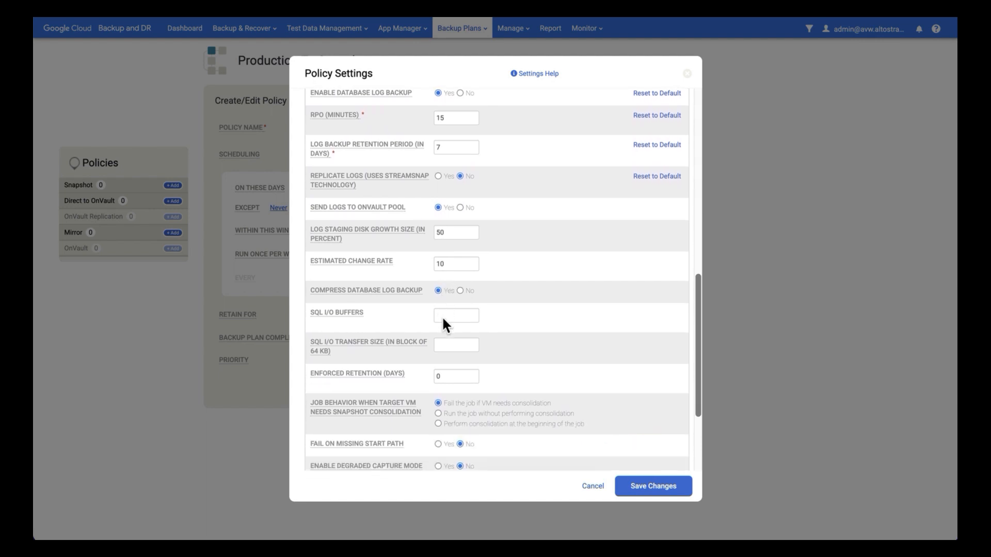
pyautogui.moveTo(472, 371)
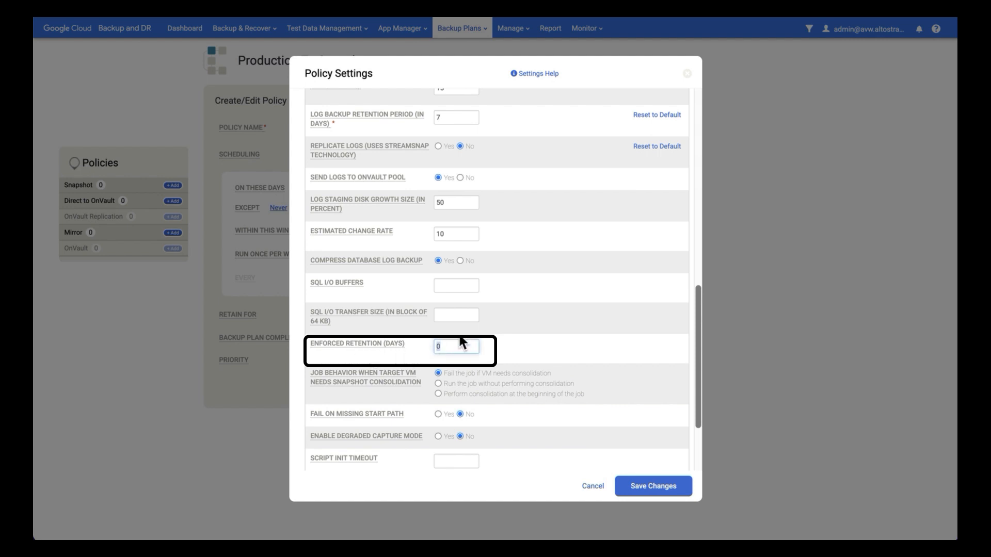
pyautogui.write('7')
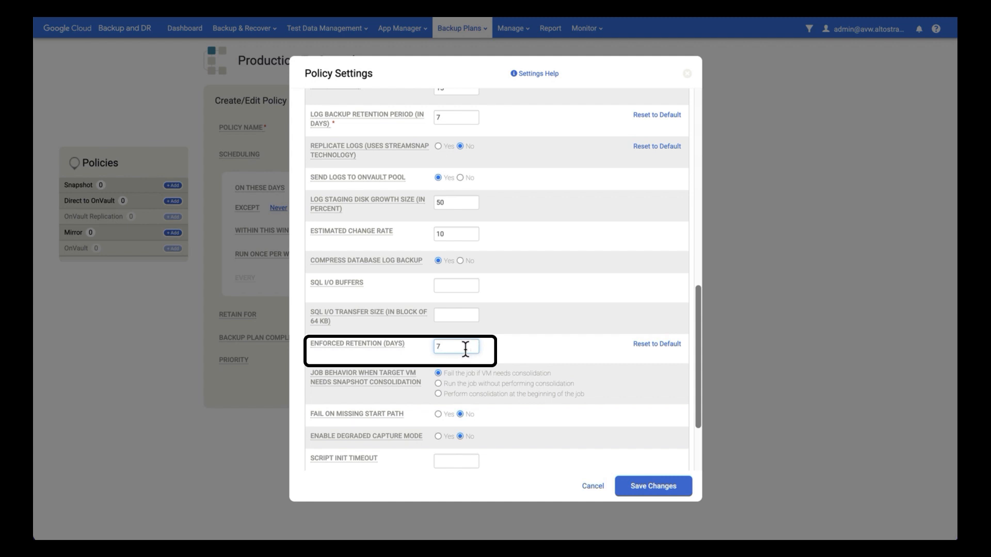
pyautogui.moveTo(490, 354)
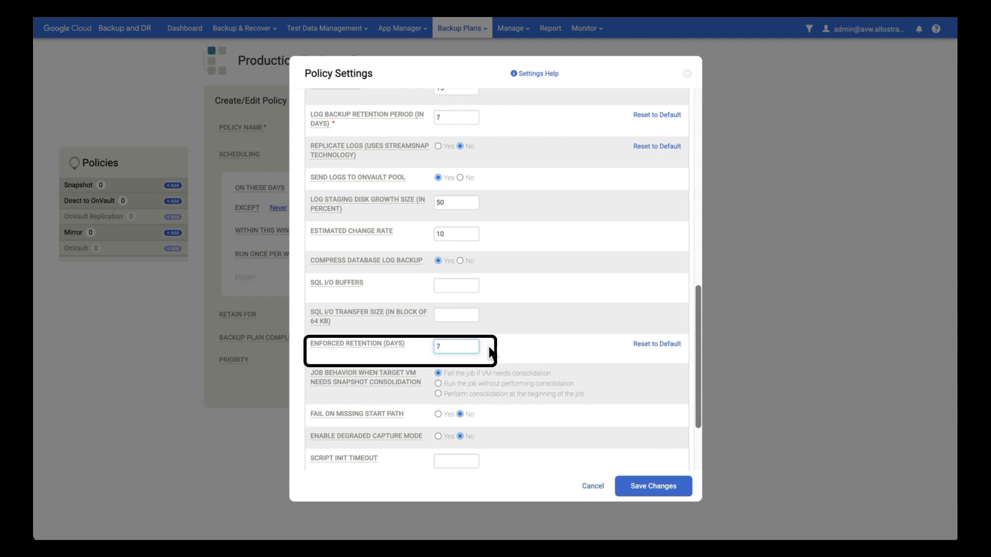
pyautogui.moveTo(484, 358)
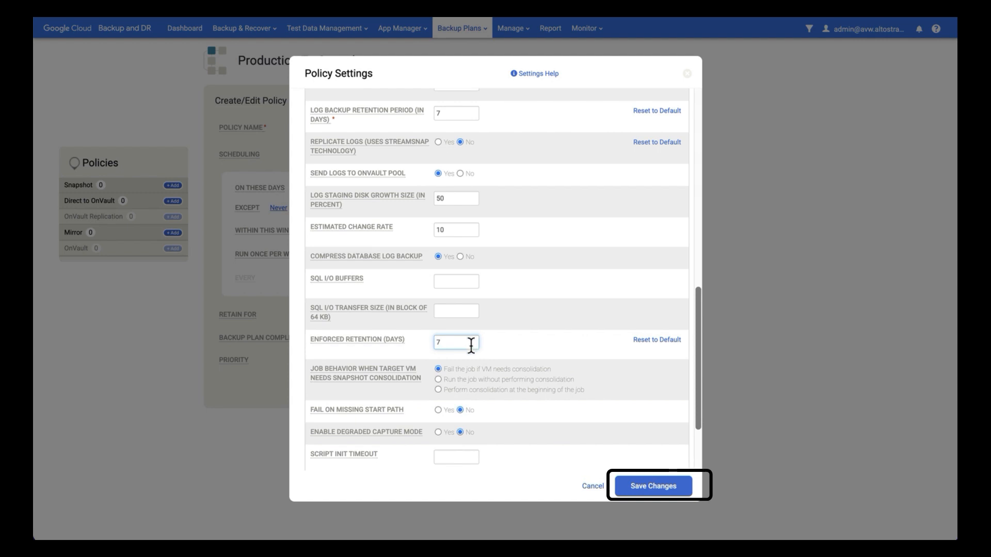
pyautogui.click(653, 486)
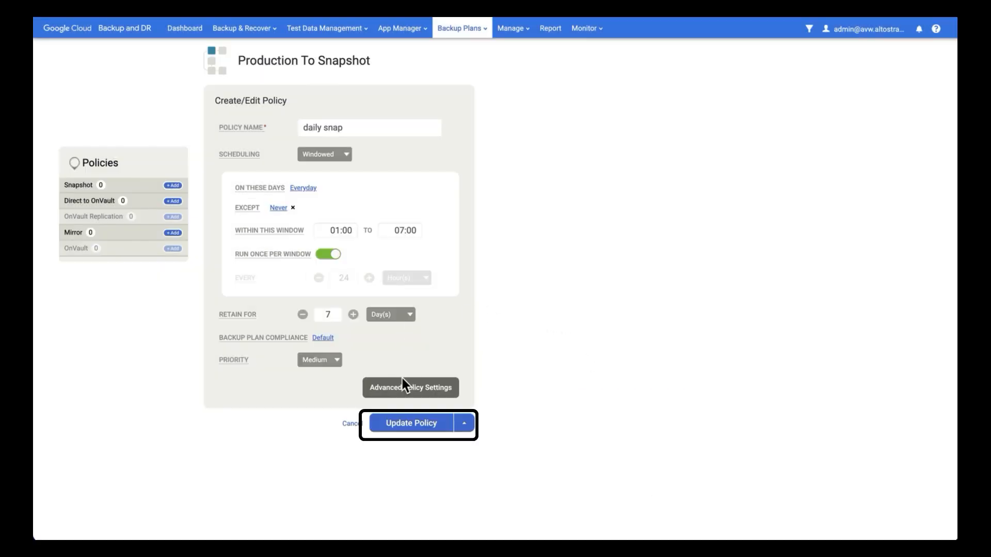
# Step: Add daily snap to the template and review its schedule in the Policies panel
pyautogui.click(410, 423)
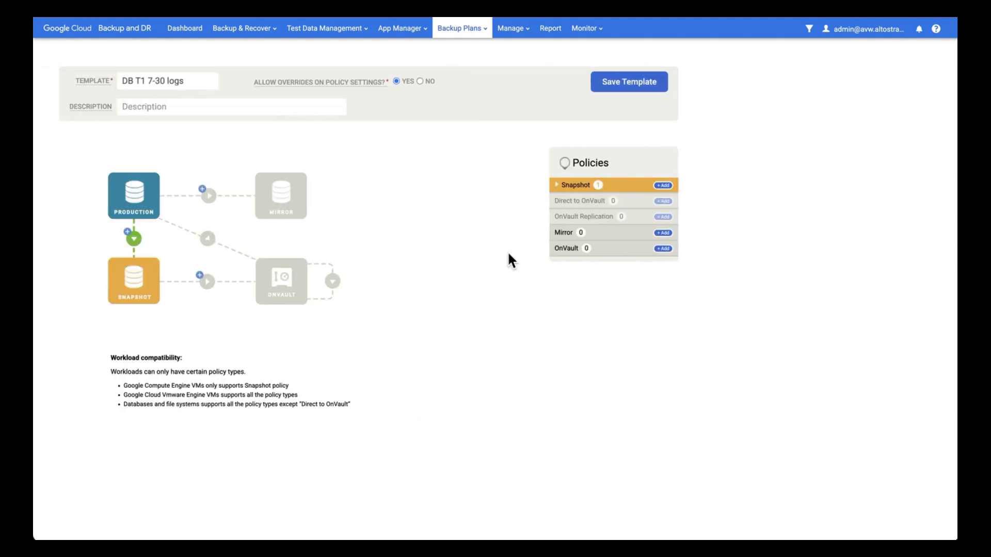
pyautogui.moveTo(545, 210)
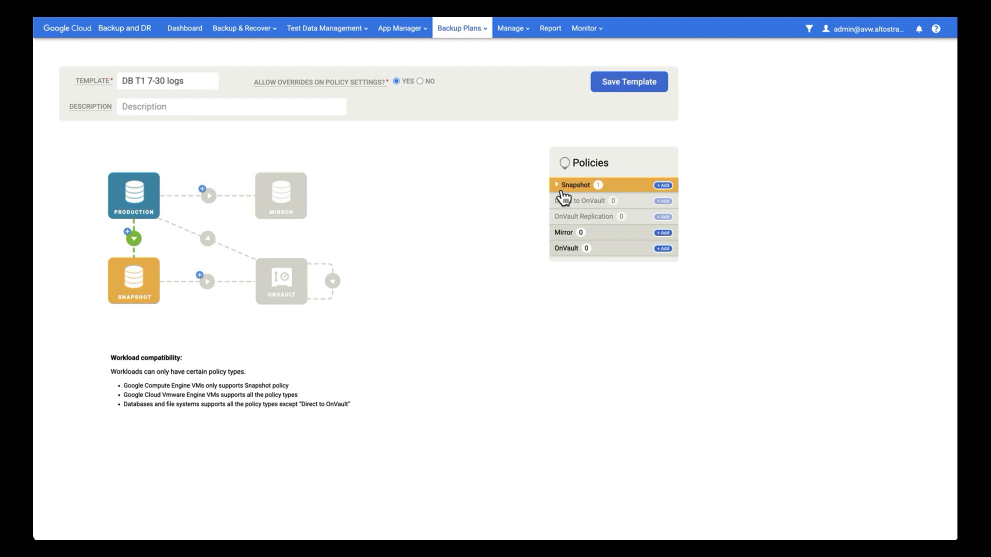
pyautogui.click(556, 185)
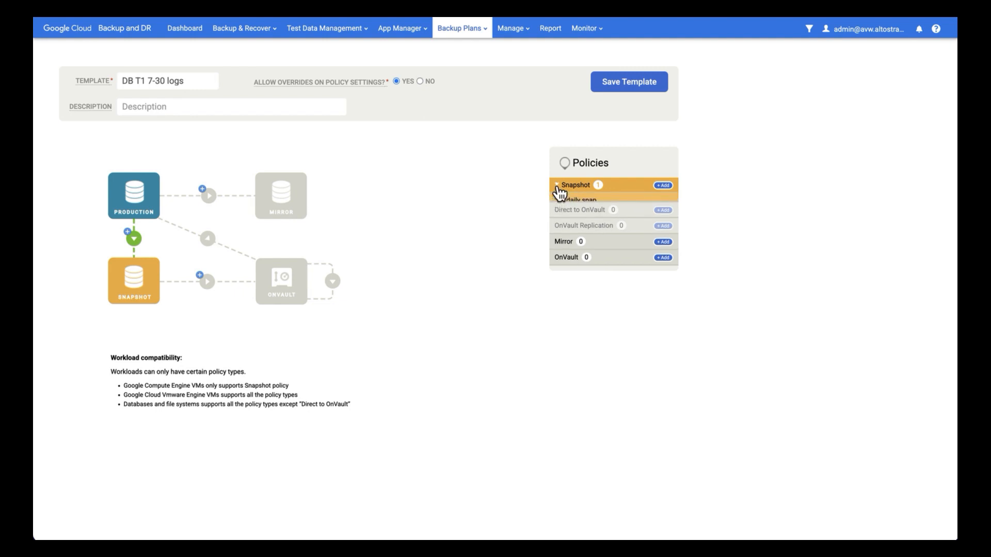
pyautogui.click(575, 186)
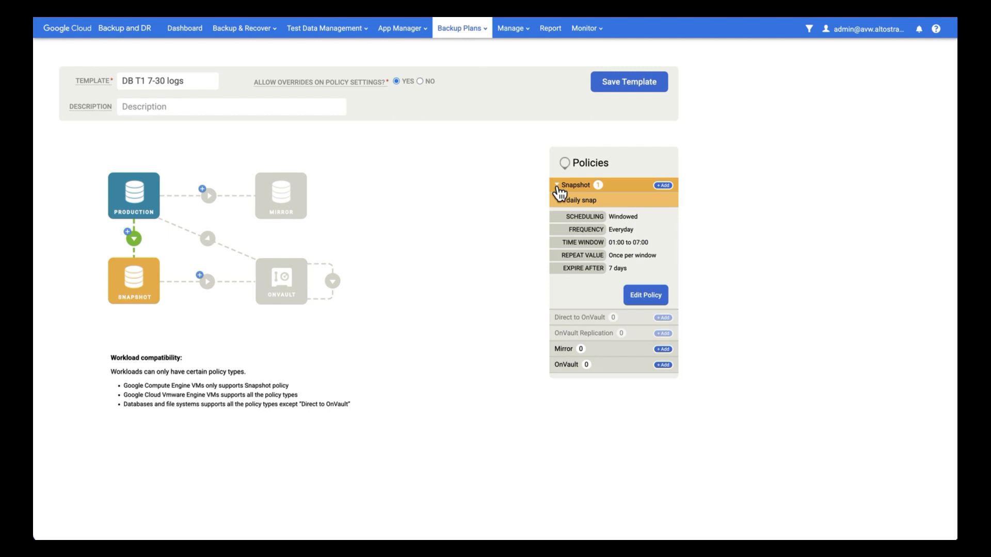
pyautogui.click(576, 186)
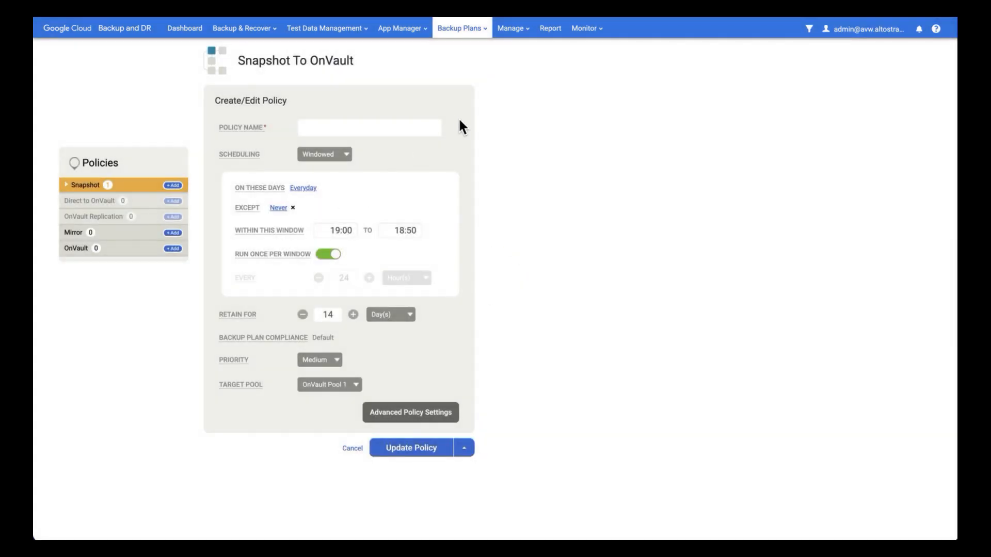
pyautogui.moveTo(469, 124)
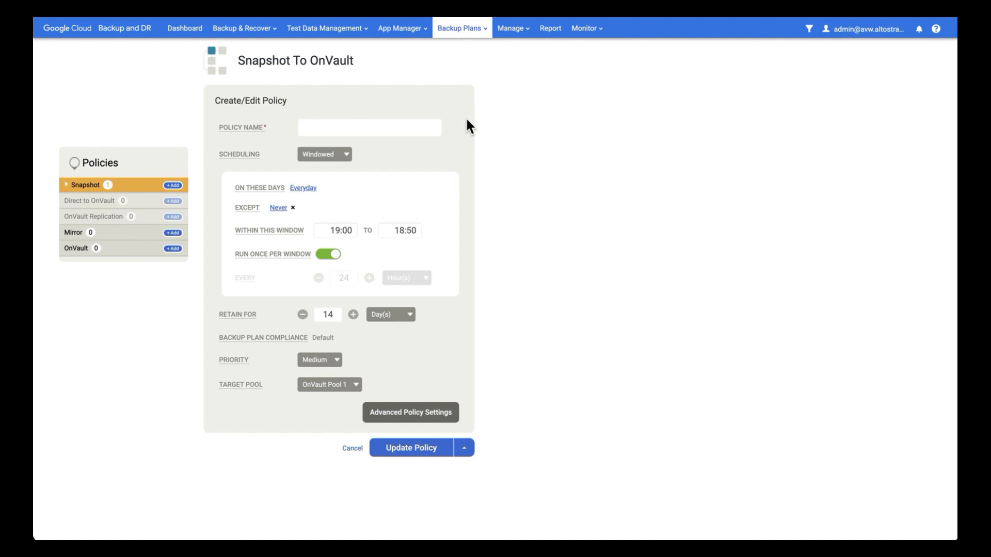
pyautogui.moveTo(458, 128)
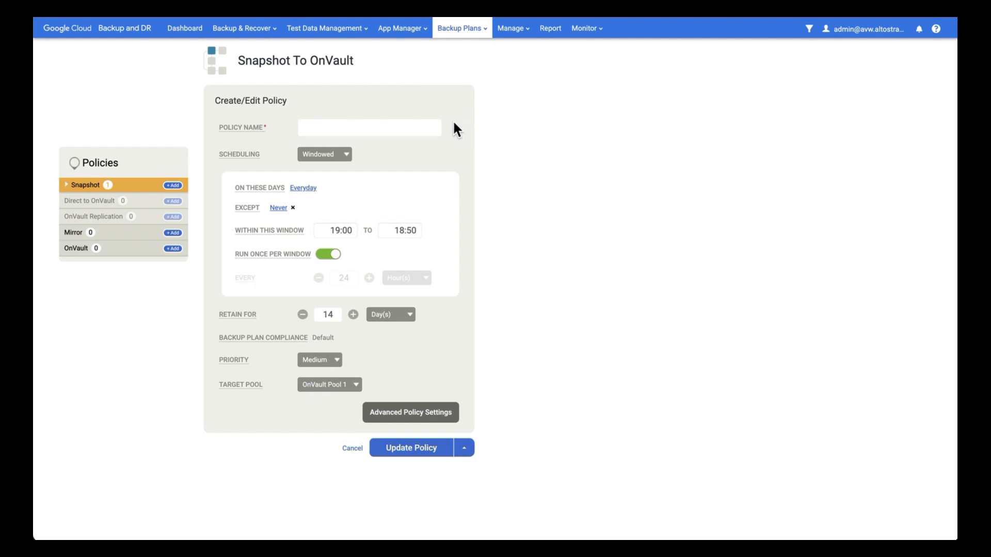
# Step: Name the OnVault policy 'daily 30' and set retention to 30 days
pyautogui.click(369, 128)
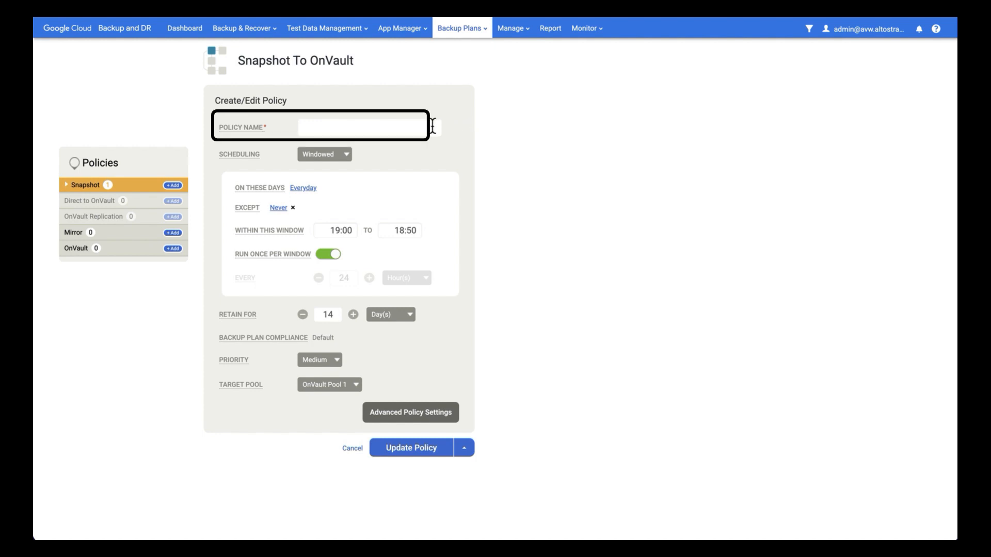
pyautogui.write('daily 30')
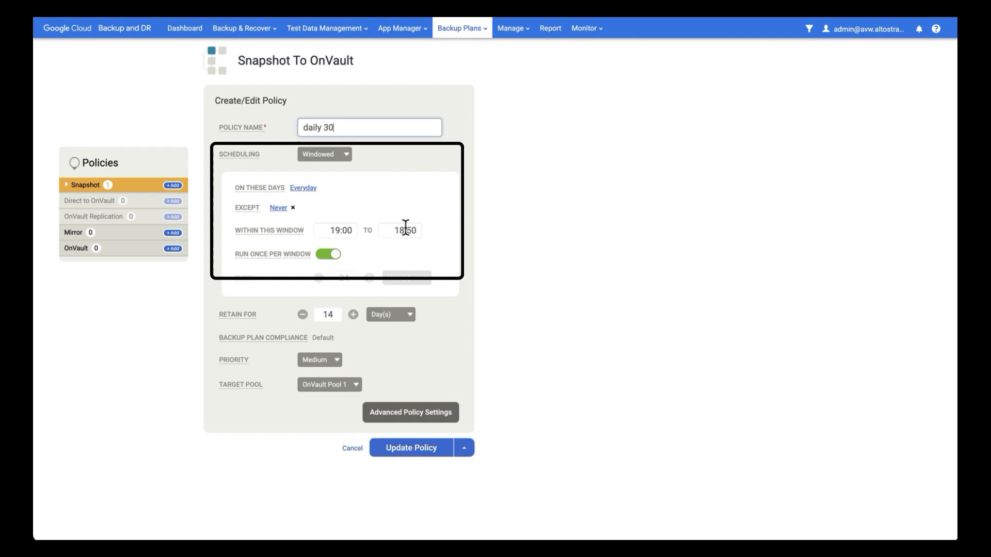
pyautogui.click(328, 314)
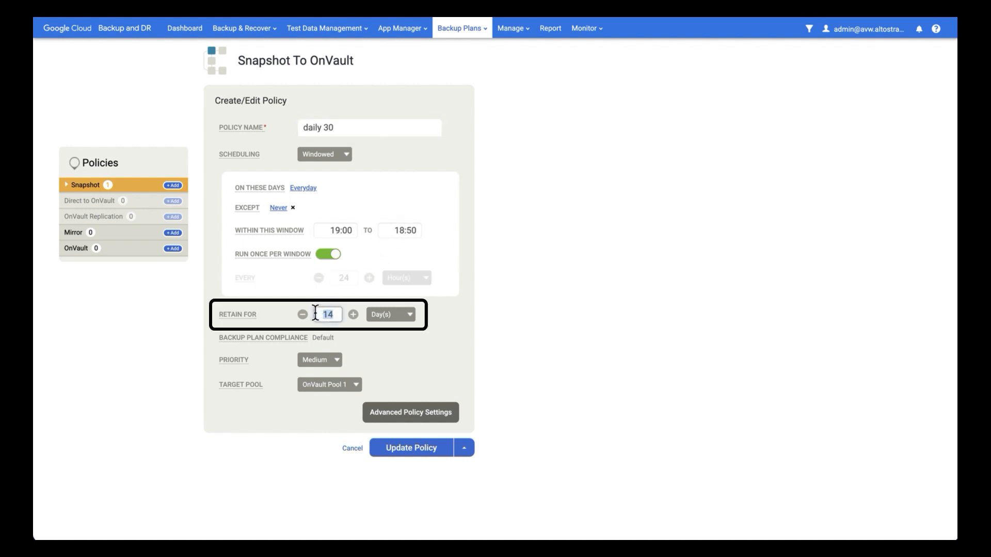
pyautogui.write('30')
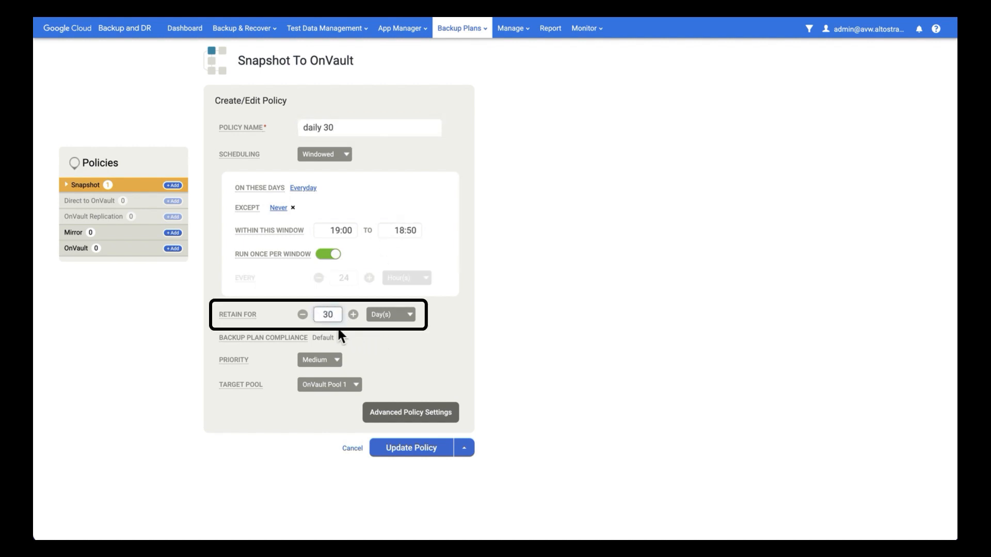
pyautogui.click(327, 314)
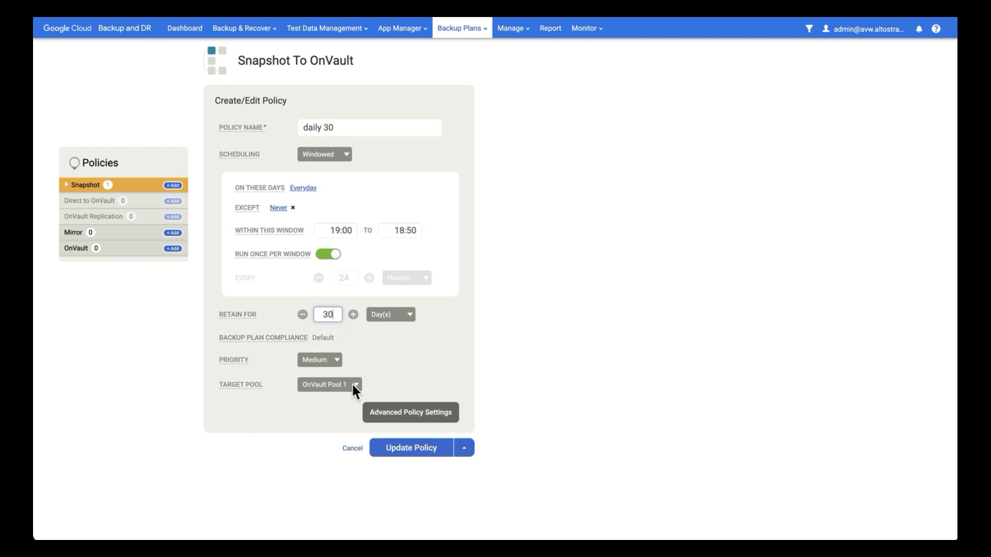
# Step: Keep OnVault Pool 1 as the target pool and bring up Advanced Policy Settings
pyautogui.click(328, 385)
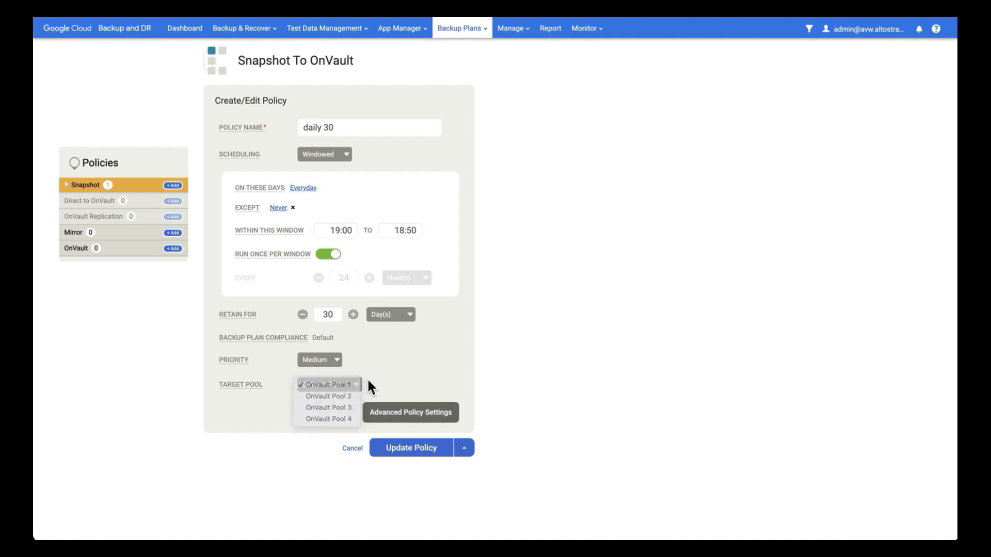
pyautogui.click(327, 385)
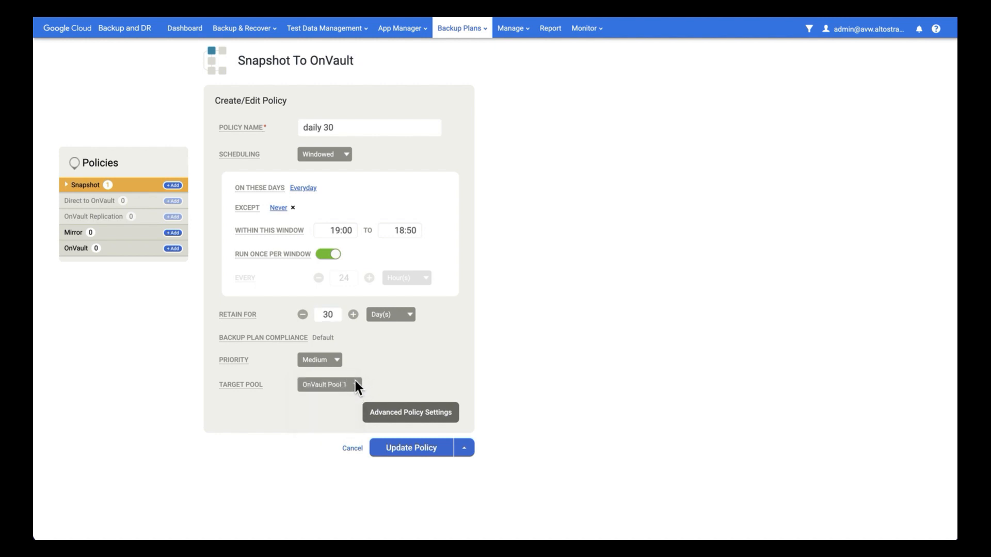
pyautogui.click(461, 28)
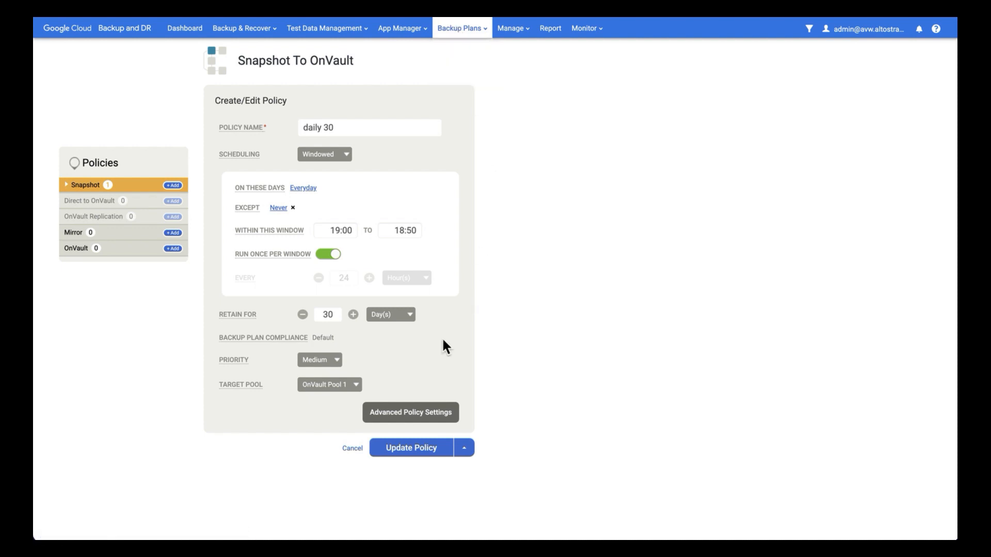
pyautogui.click(410, 412)
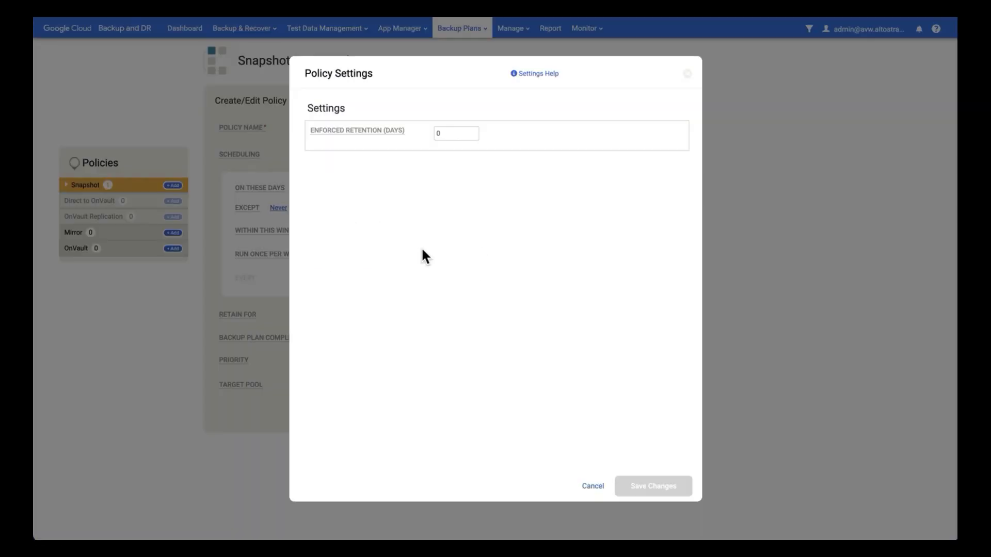
# Step: Set 7-day enforced retention, save it, and add daily 30 to the template
pyautogui.click(456, 132)
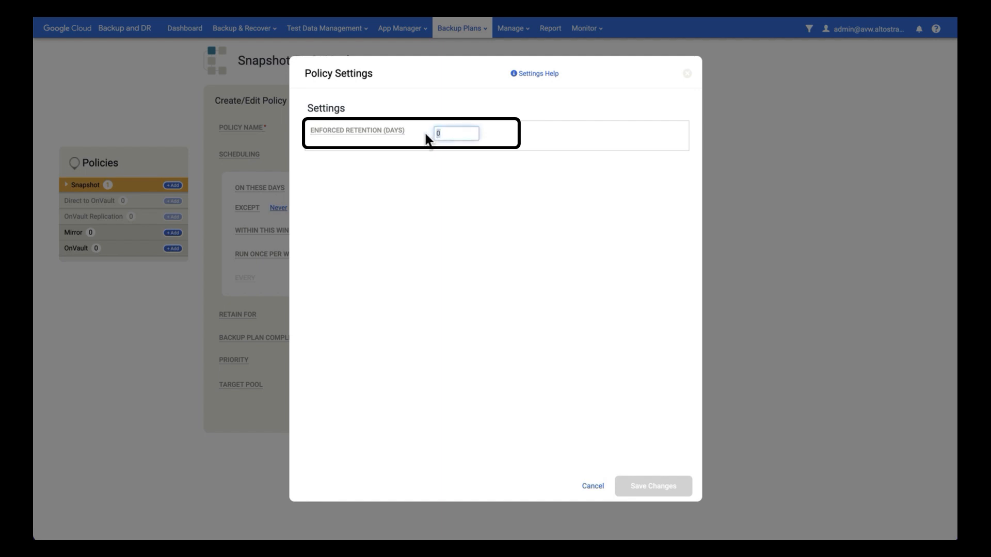
pyautogui.write('7')
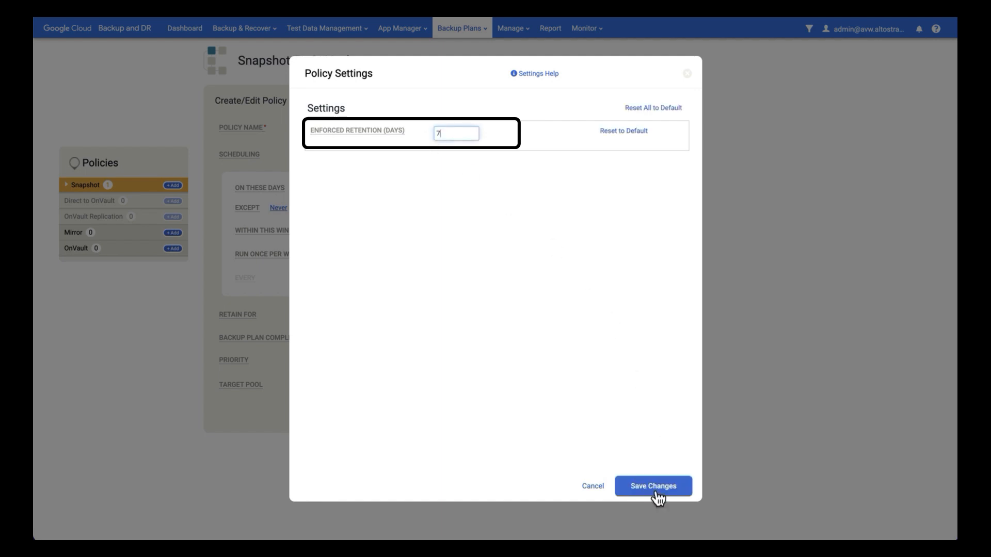
pyautogui.click(652, 486)
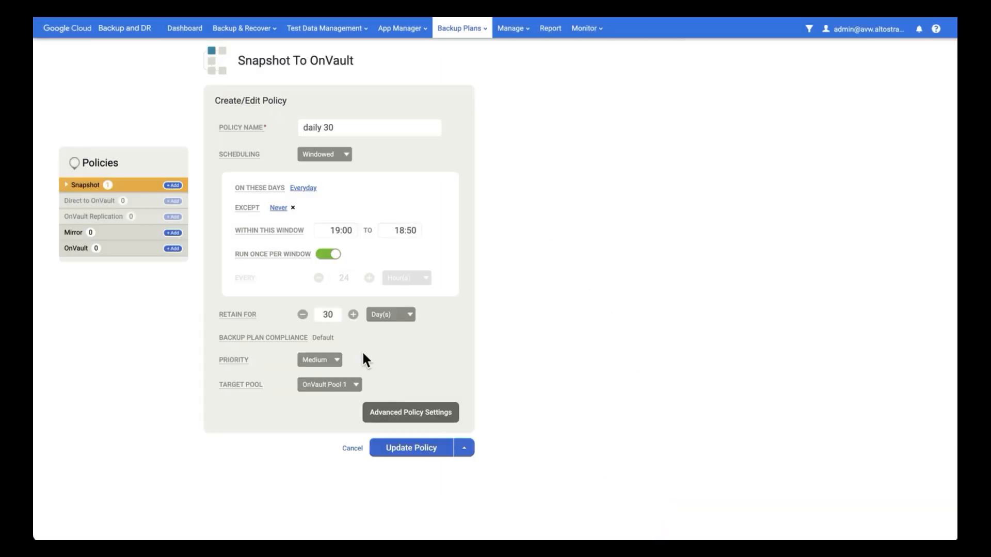
pyautogui.moveTo(392, 448)
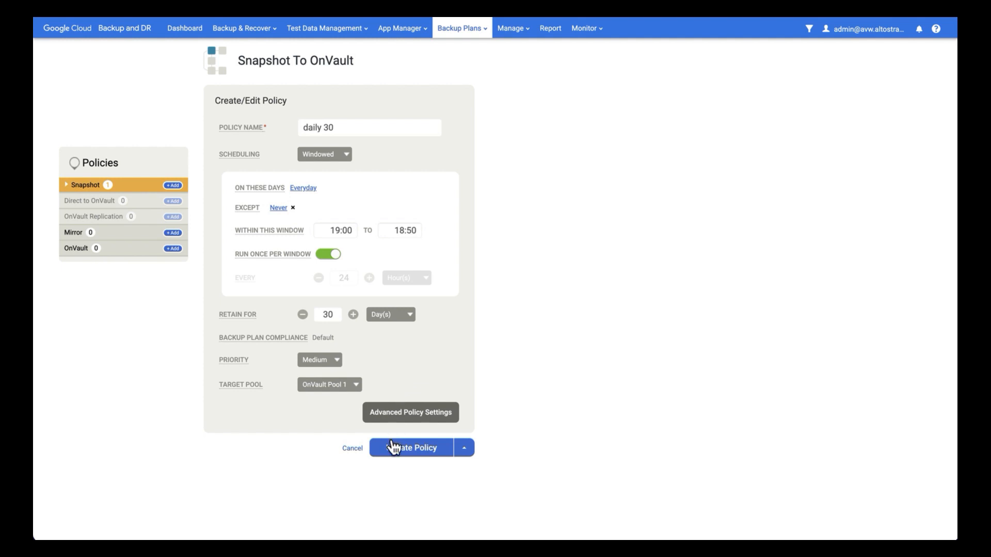
pyautogui.click(412, 447)
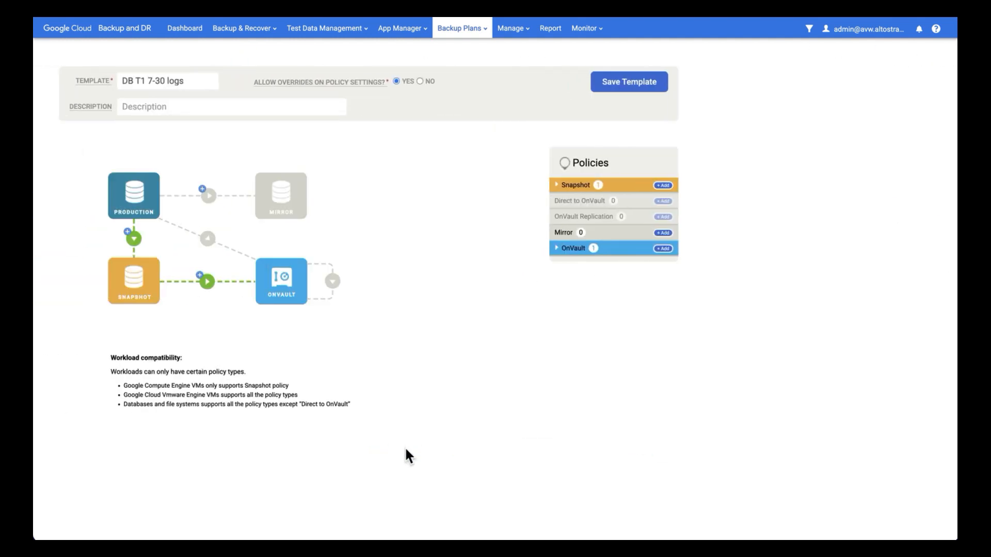
pyautogui.moveTo(203, 281)
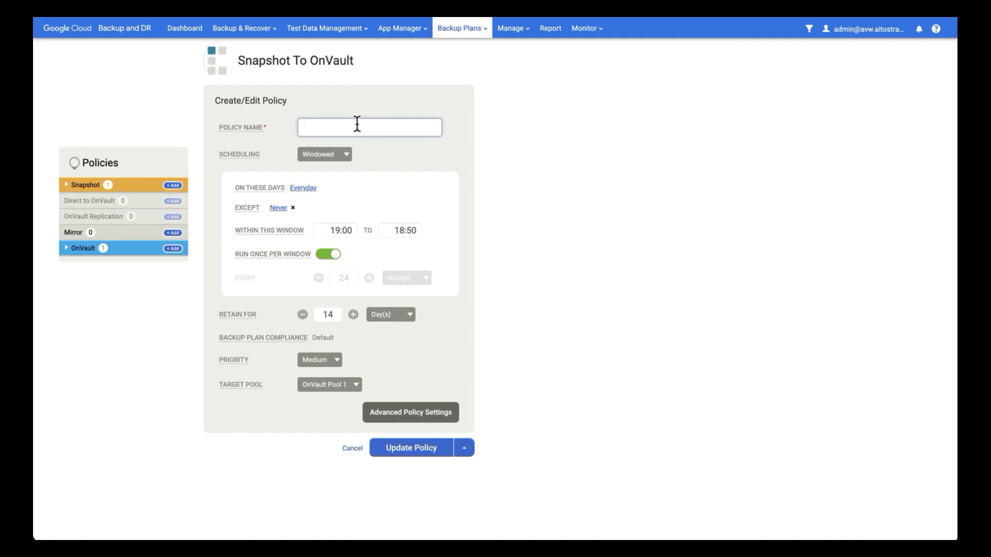
# Step: Name the policy 'monthly 12', running monthly on the 1st, retaining 12 months
pyautogui.write('mo')
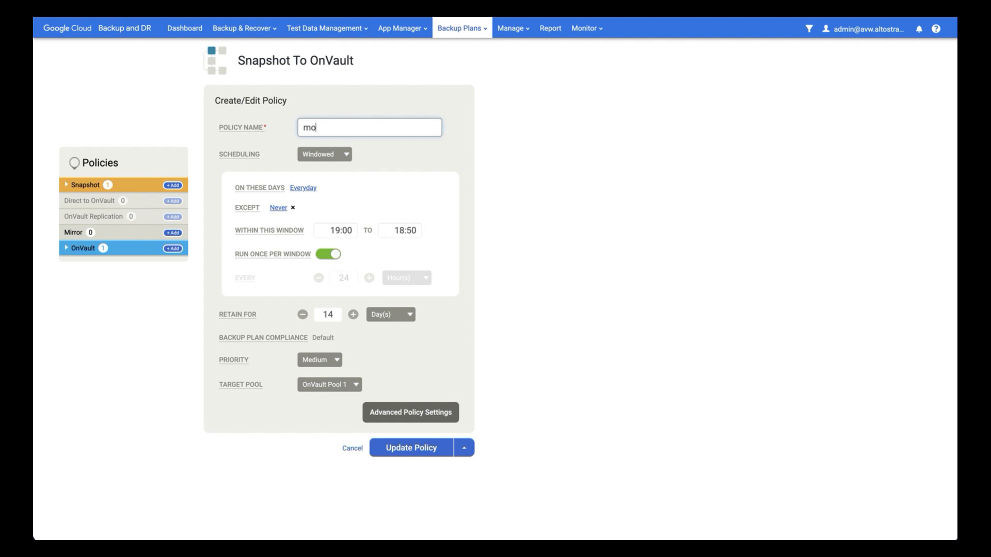
pyautogui.write('nthly 12')
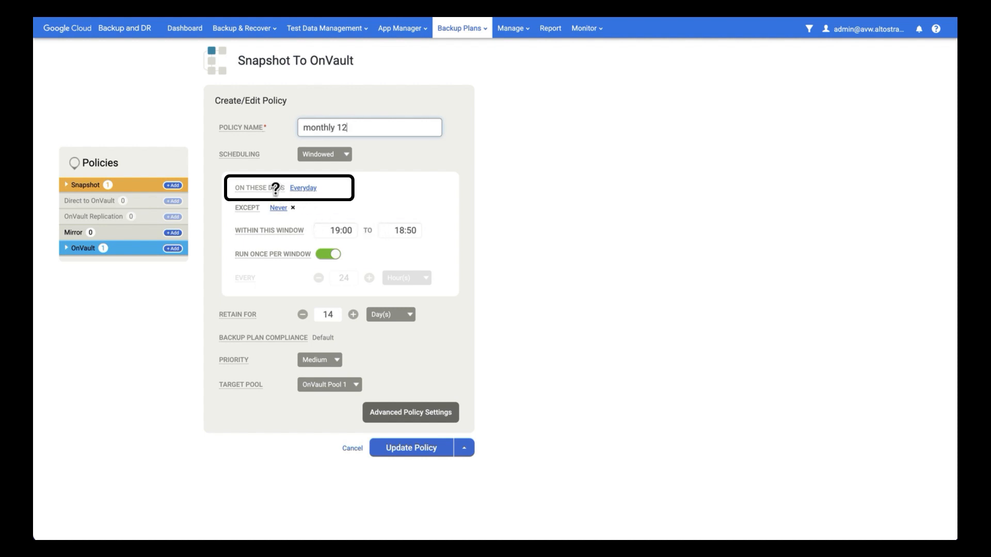
pyautogui.click(301, 188)
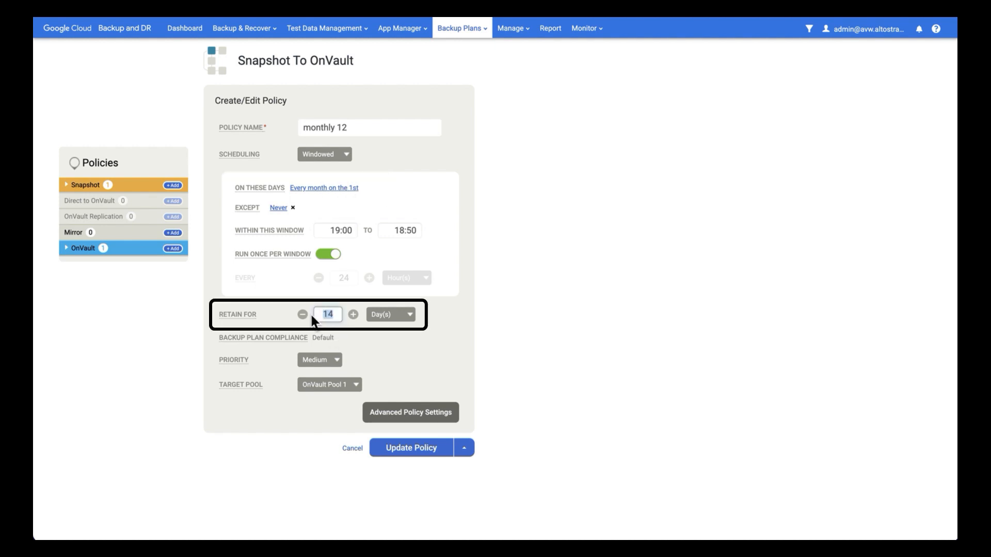
pyautogui.moveTo(395, 318)
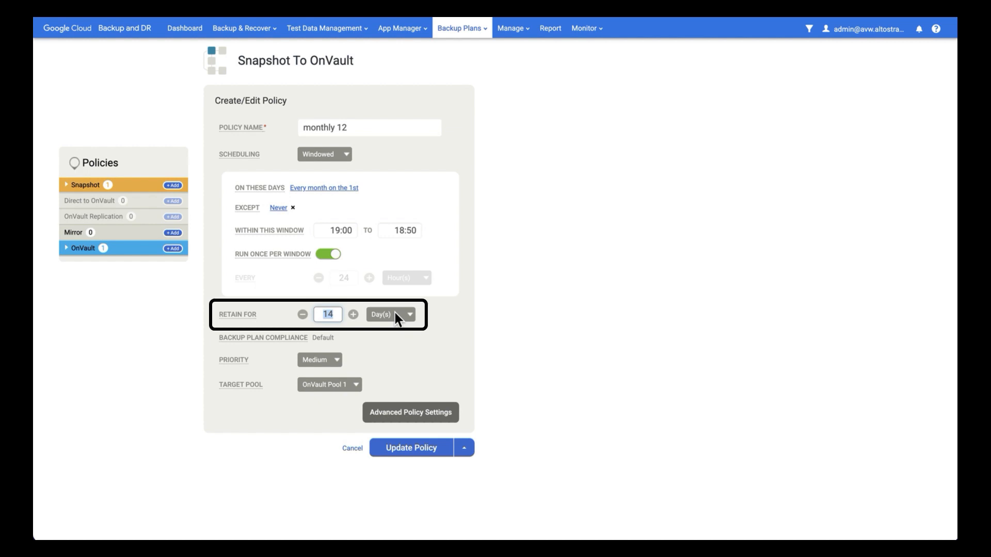
pyautogui.click(390, 315)
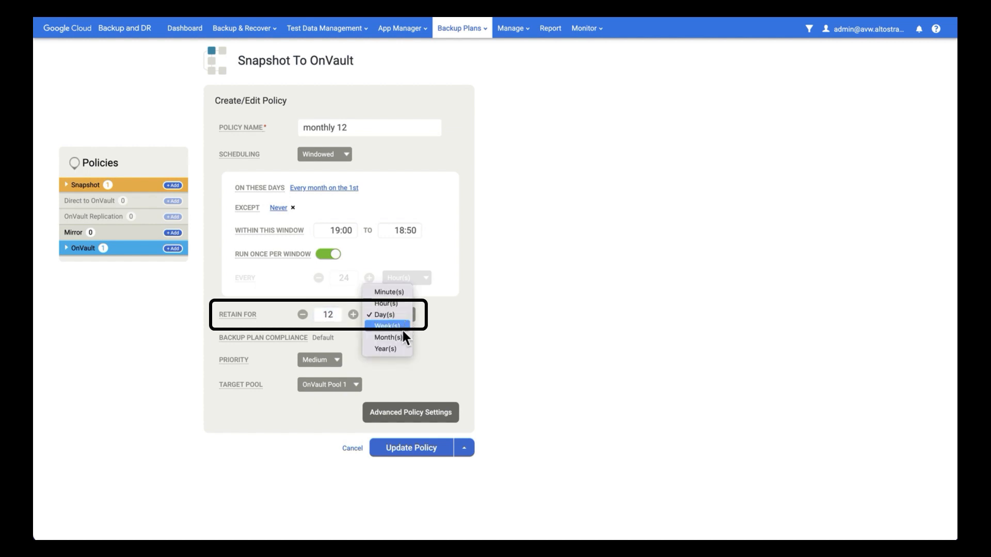
pyautogui.click(388, 337)
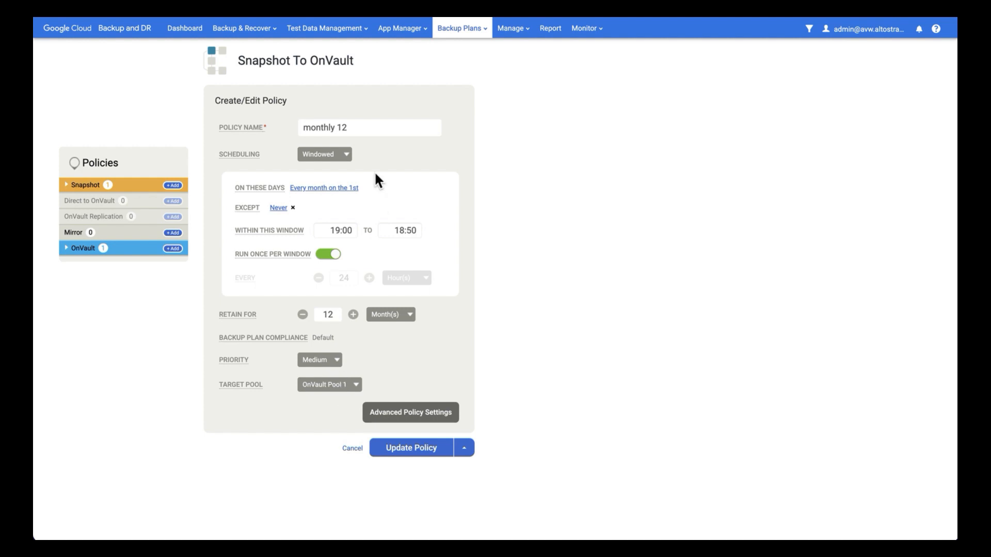
# Step: Set enforced retention to 180 days and add monthly 12 to the template
pyautogui.click(410, 413)
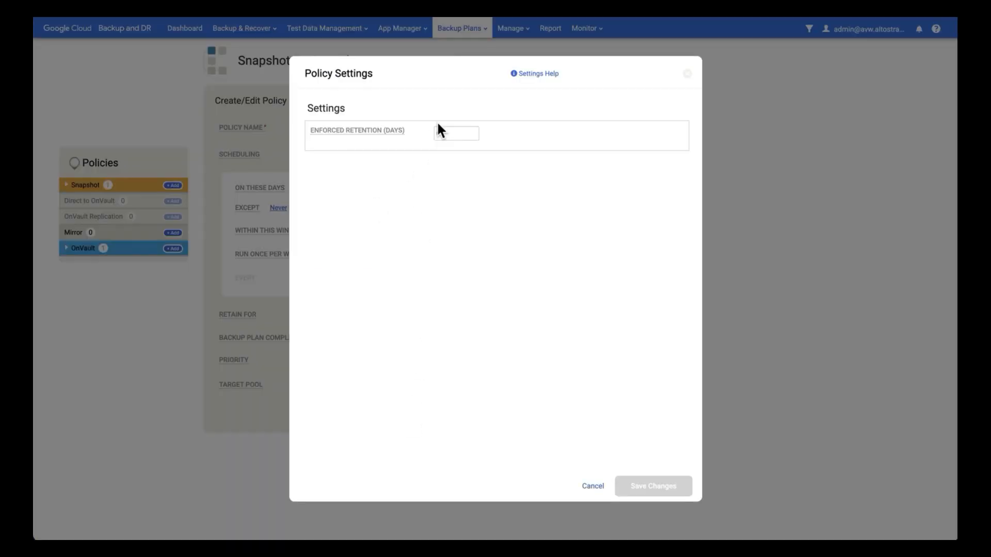
pyautogui.click(455, 134)
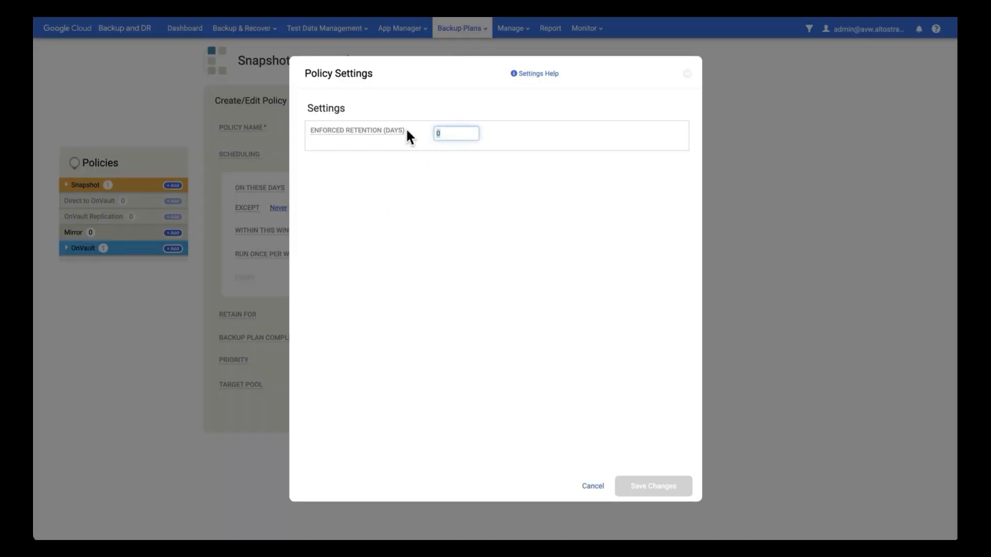
pyautogui.write('180')
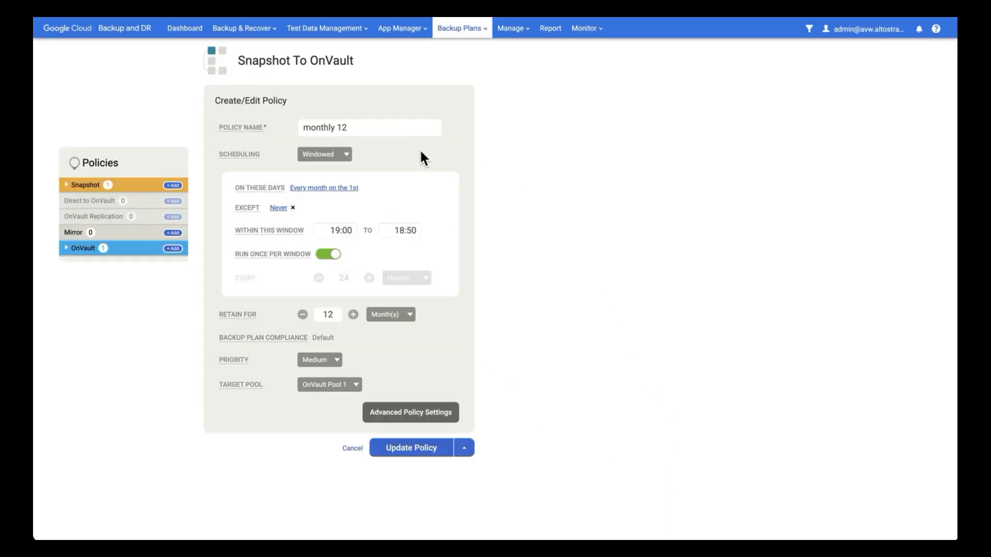
pyautogui.click(411, 447)
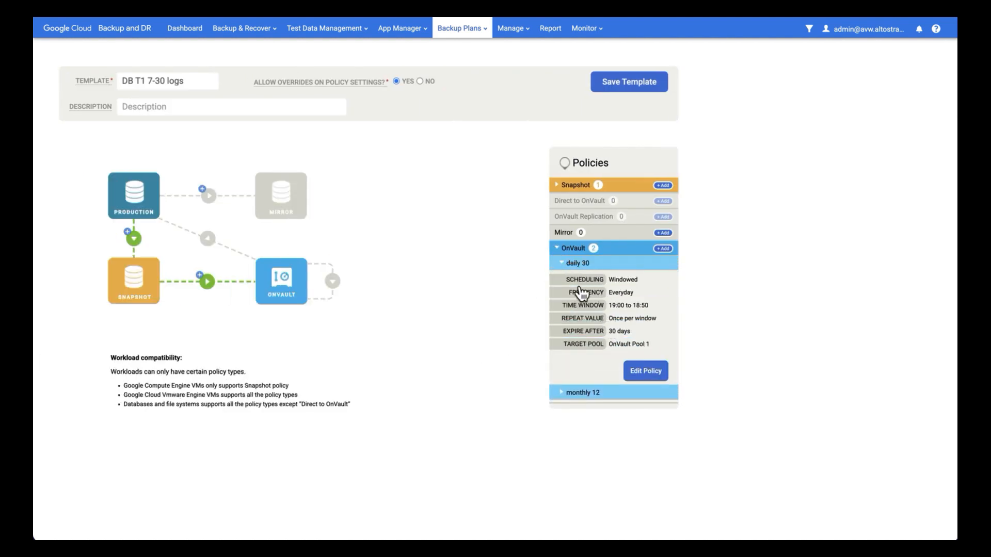
# Step: Review daily 30 and monthly 12, save the template, and dismiss the confirmation
pyautogui.click(561, 262)
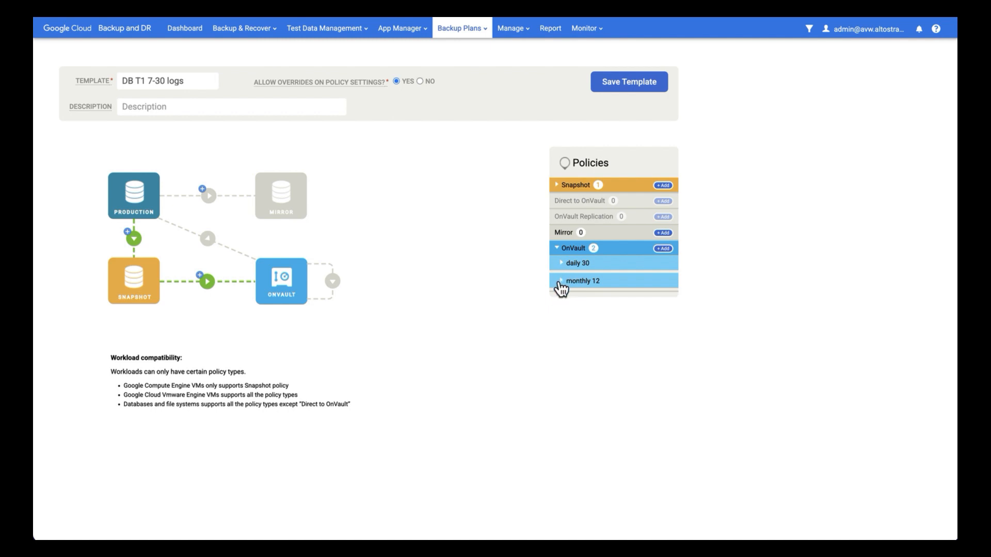
pyautogui.click(584, 281)
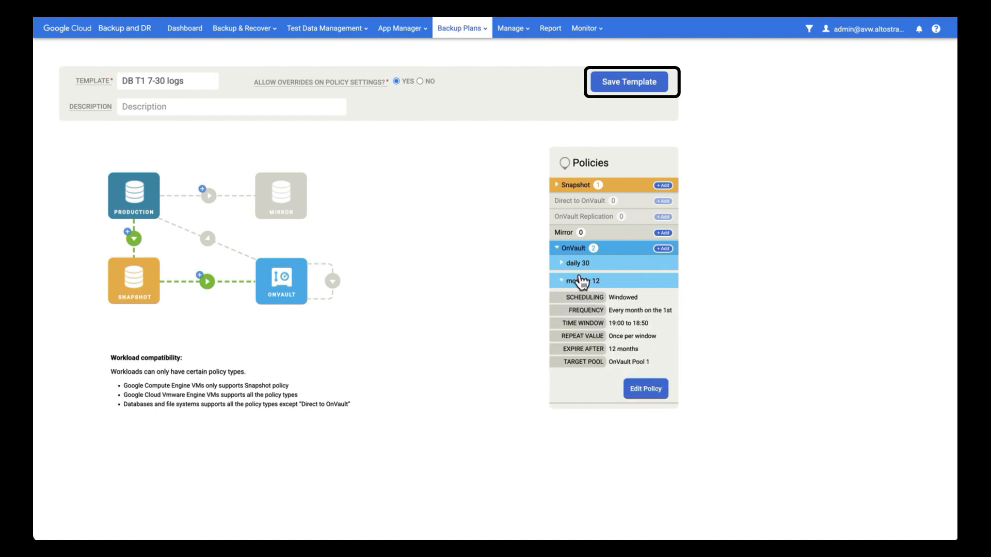
pyautogui.moveTo(670, 315)
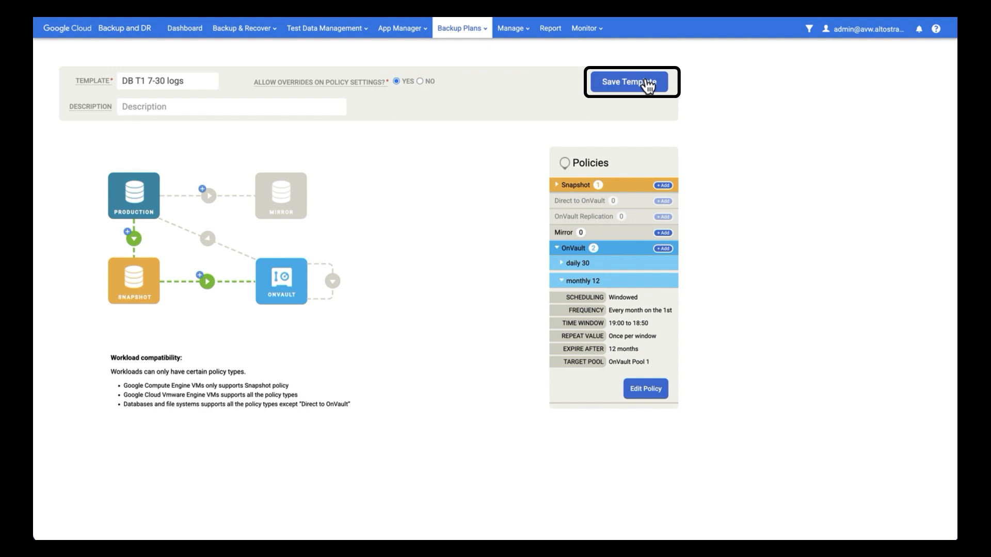
pyautogui.click(628, 81)
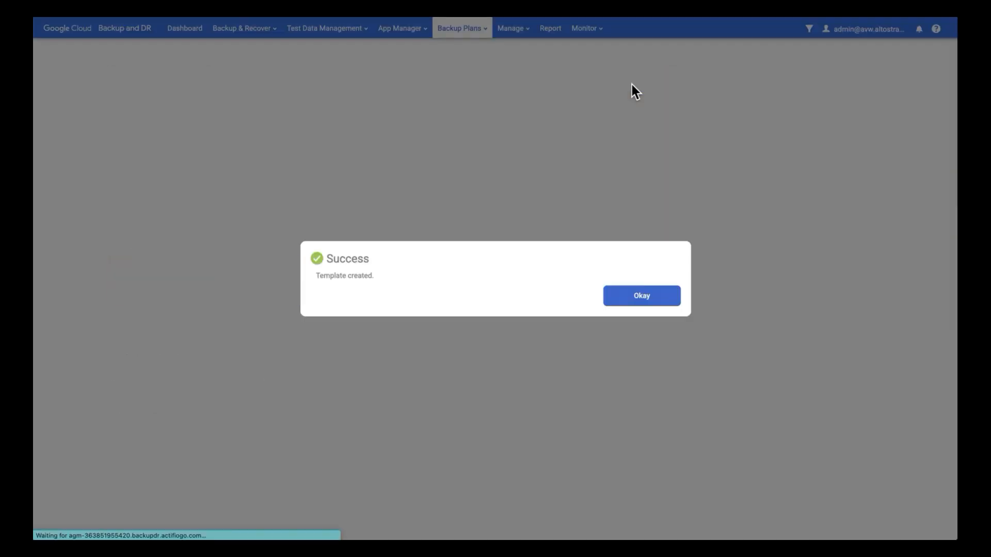
pyautogui.click(640, 295)
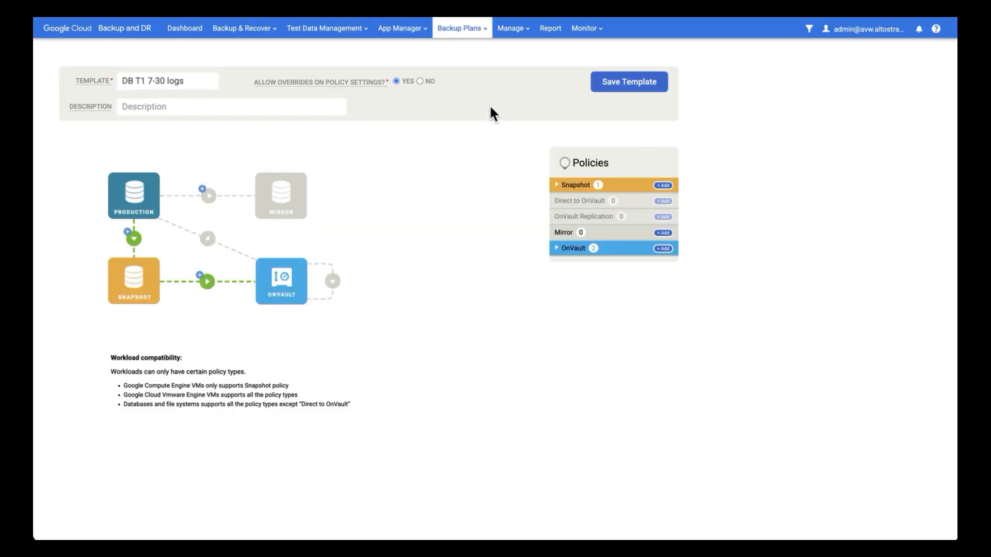
pyautogui.click(461, 47)
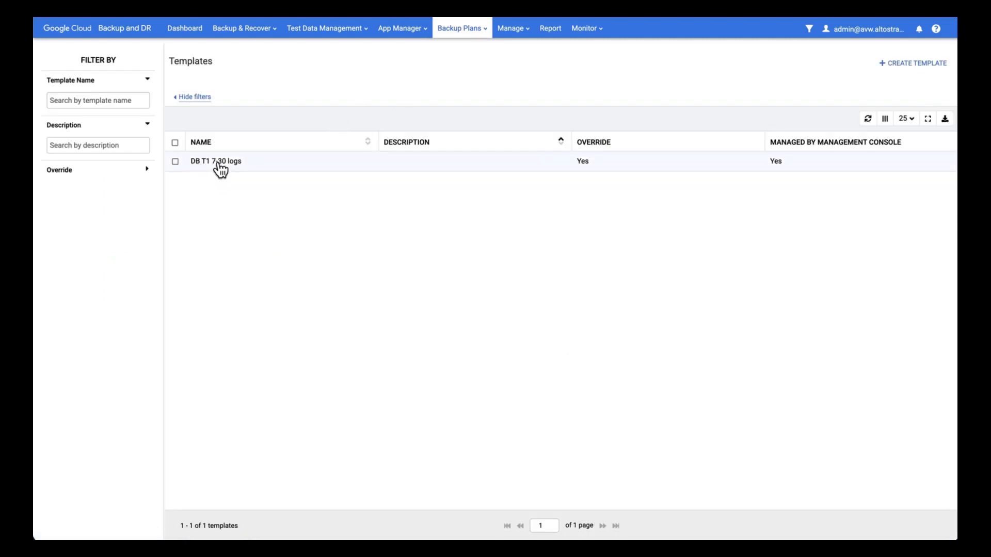
pyautogui.moveTo(218, 164)
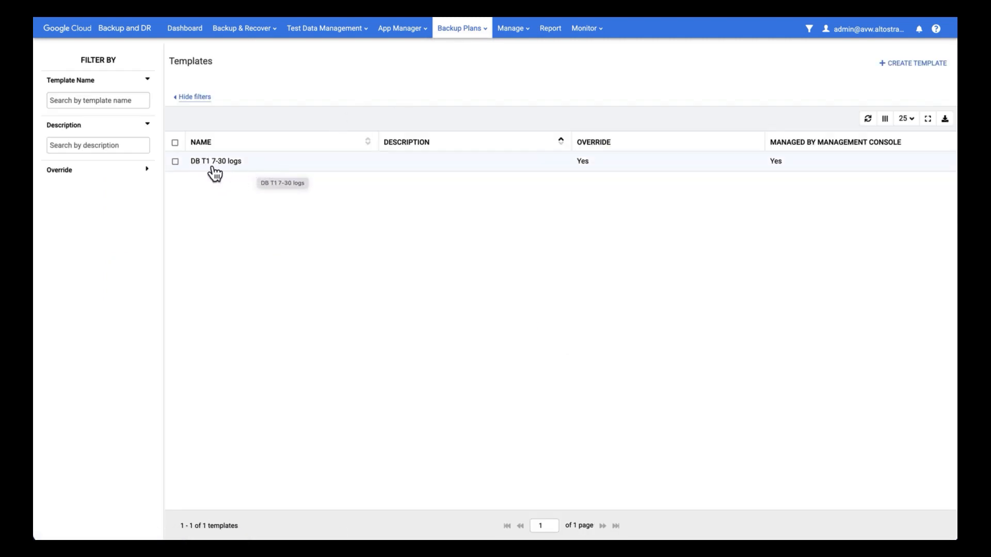
pyautogui.moveTo(216, 171)
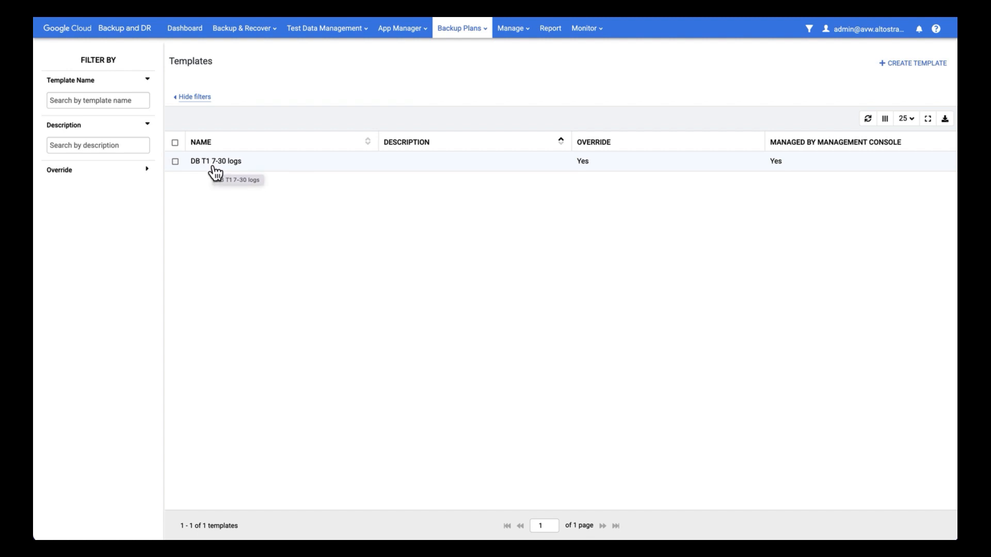
pyautogui.moveTo(225, 167)
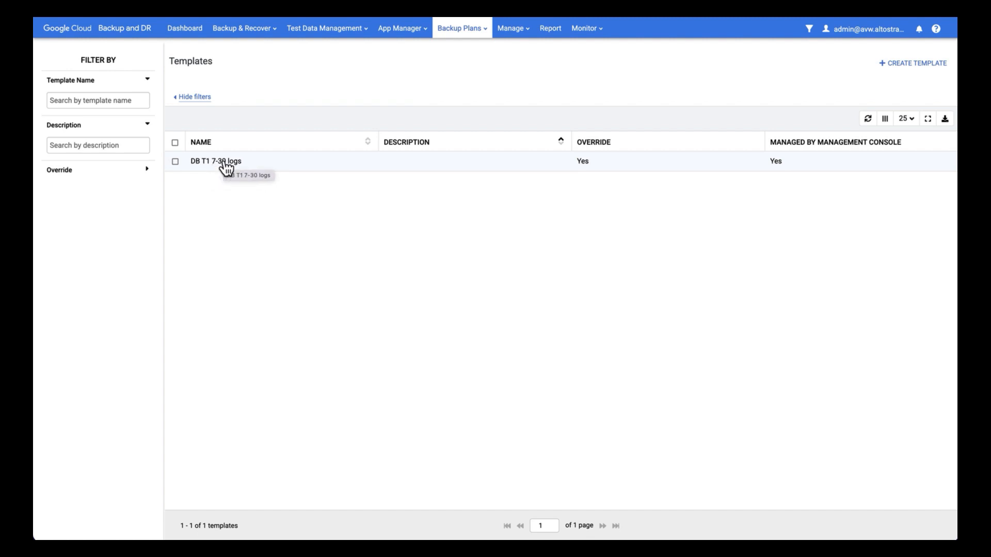
pyautogui.moveTo(450, 63)
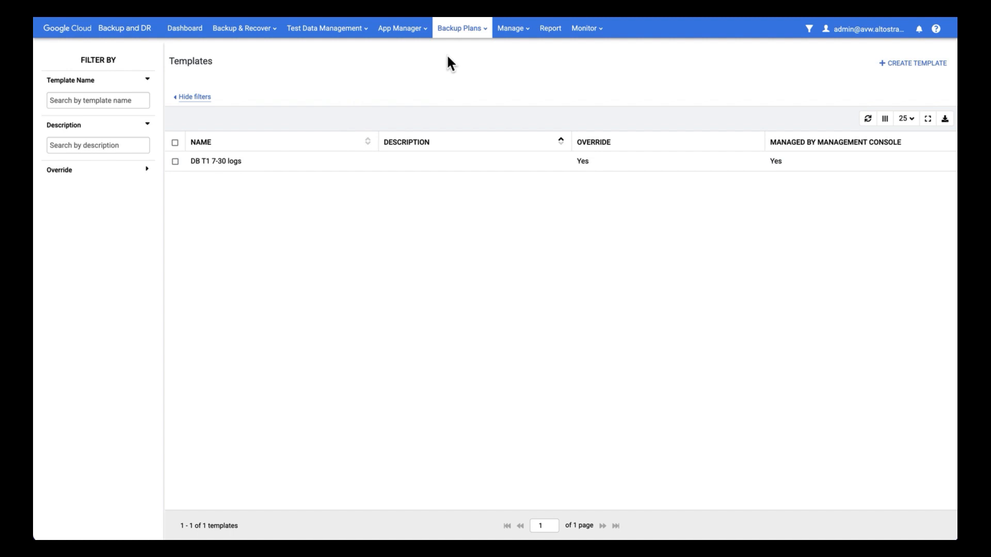
# Step: Switch to Backup Plans > Profiles and begin editing LocalProfile
pyautogui.click(461, 28)
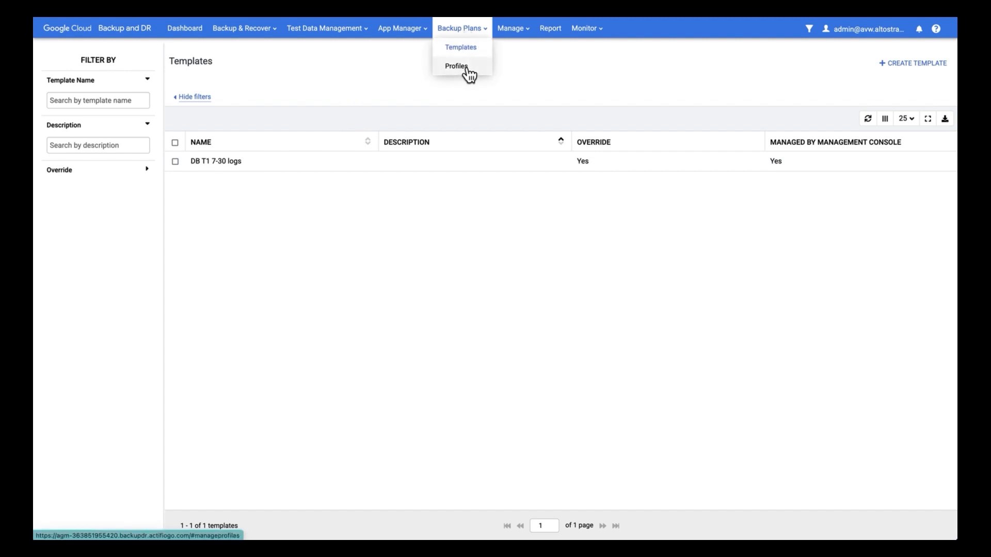
pyautogui.click(455, 66)
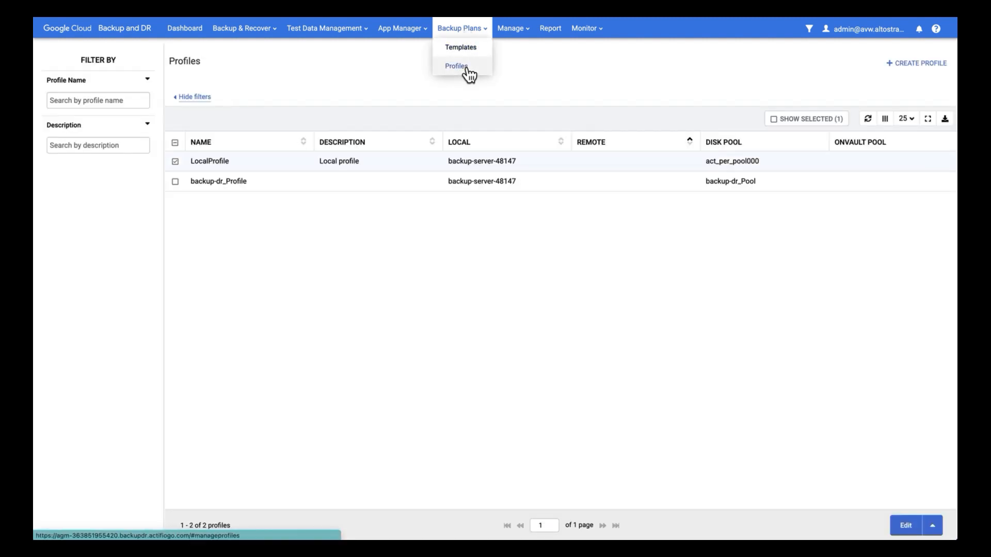
pyautogui.click(455, 65)
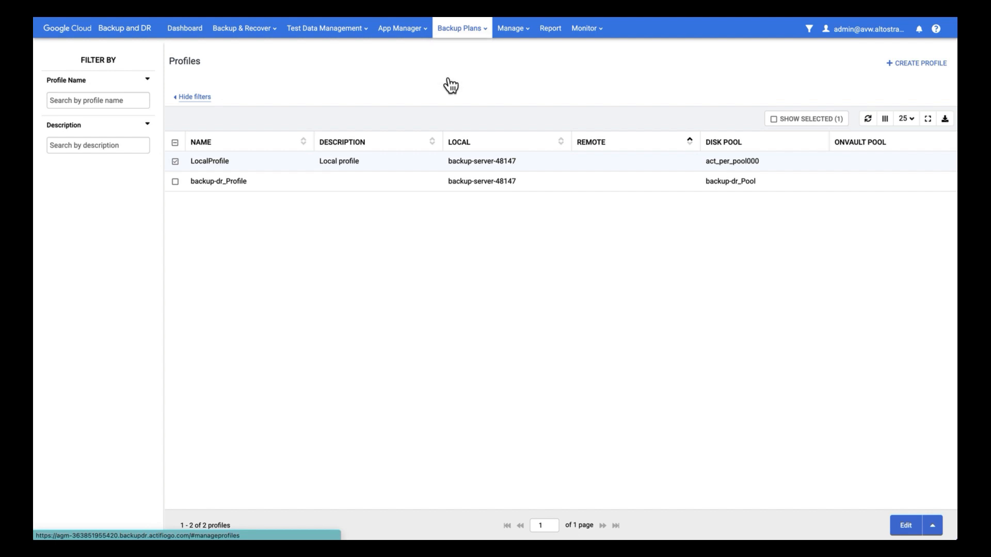
pyautogui.moveTo(293, 191)
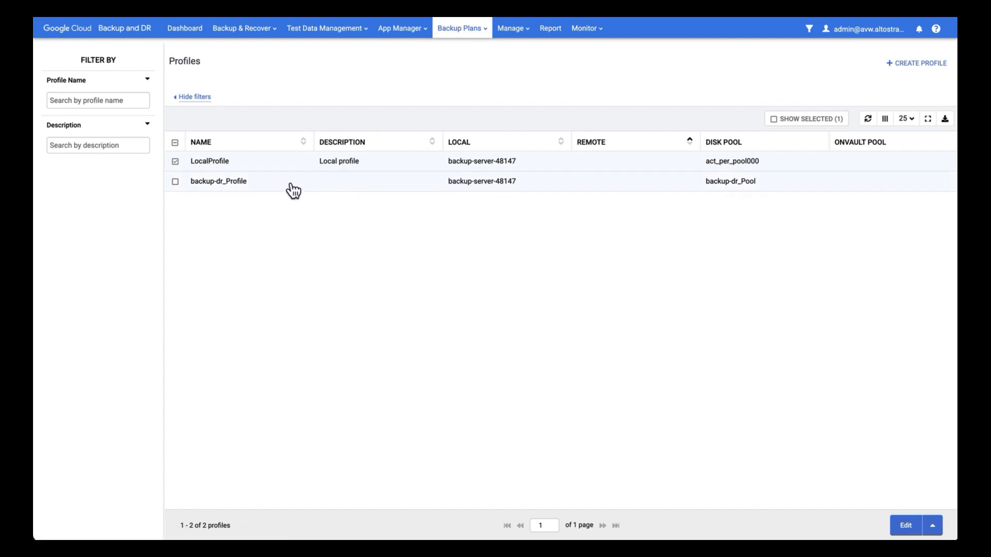
pyautogui.moveTo(245, 183)
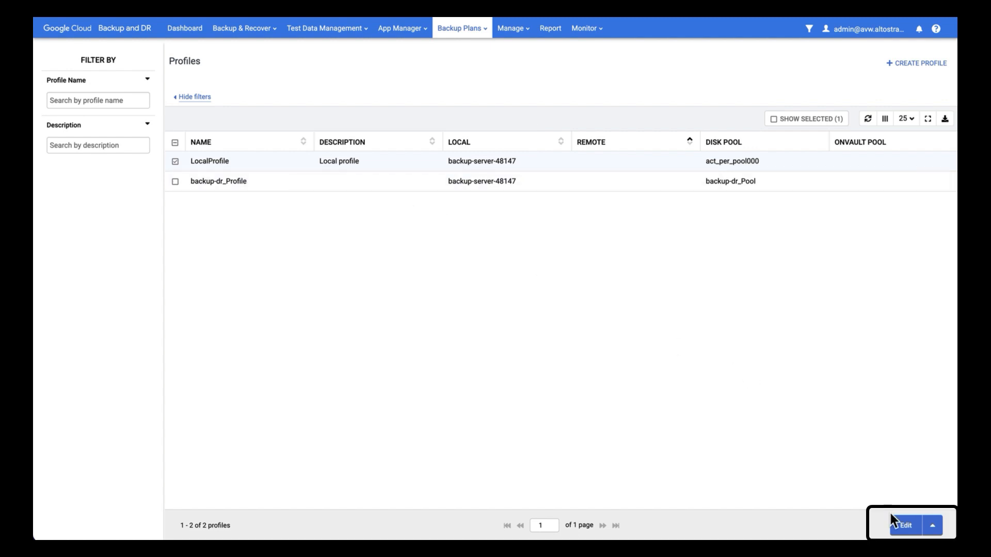
pyautogui.click(903, 525)
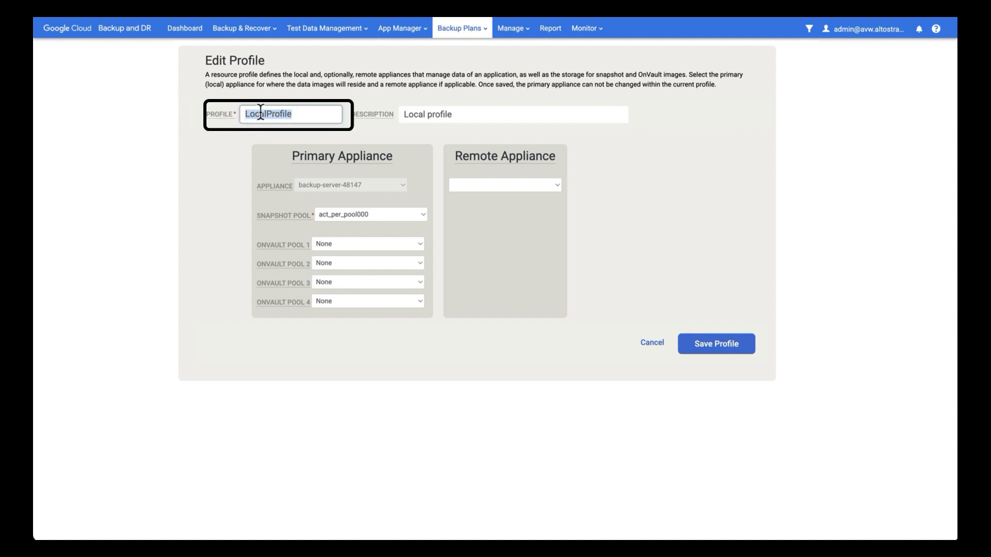
# Step: Rename the local profile to '48147' and set OnVault Pool 1 to backupbucketsydney
pyautogui.write('481')
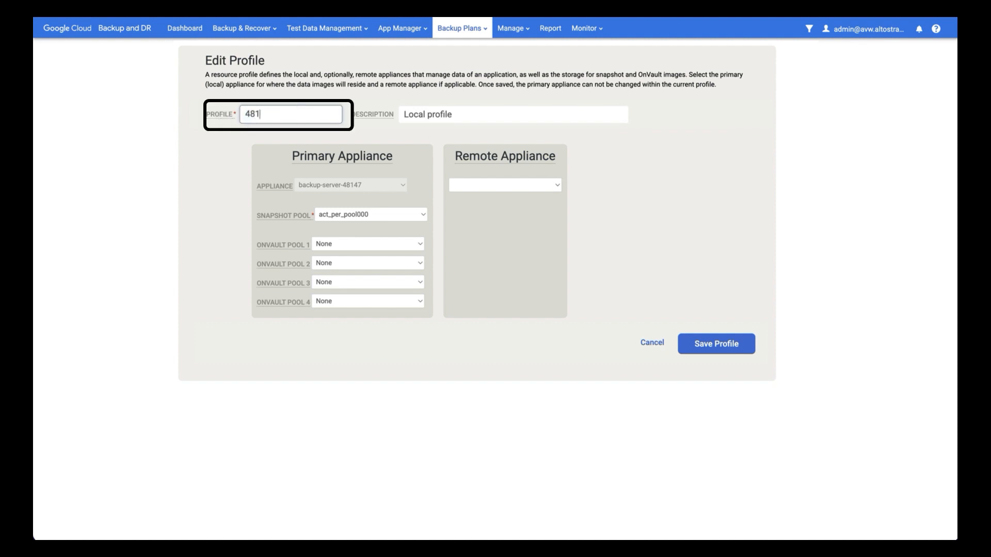
pyautogui.write('47')
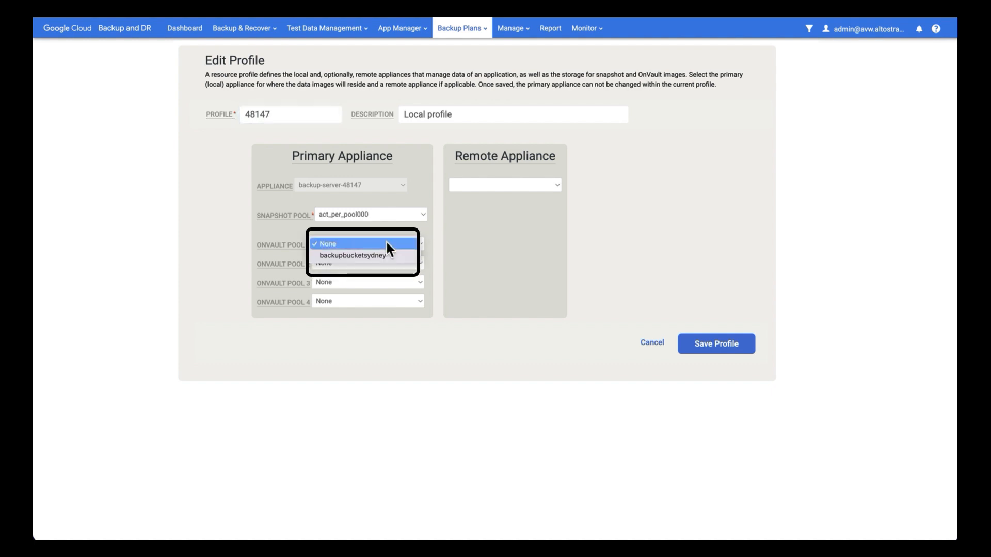
pyautogui.click(327, 244)
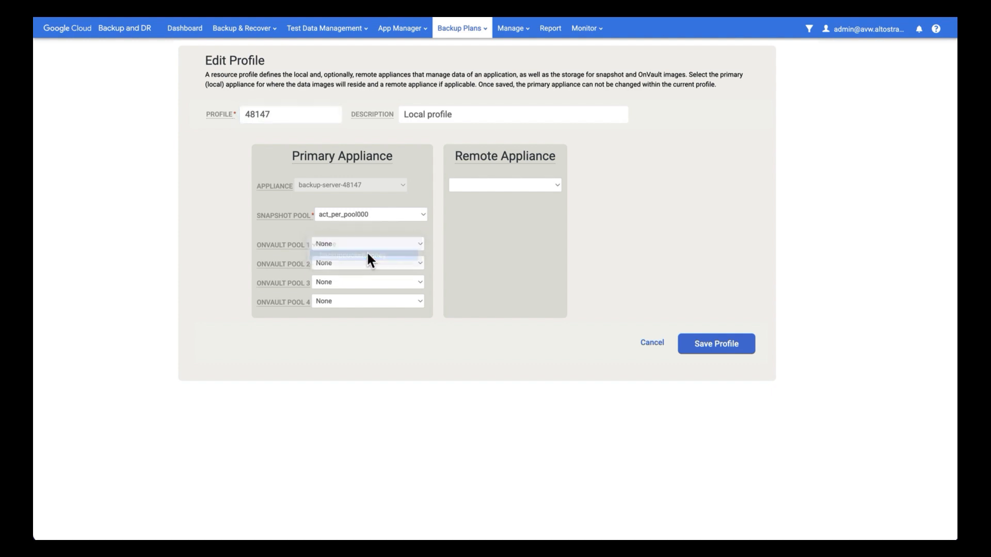
pyautogui.click(369, 257)
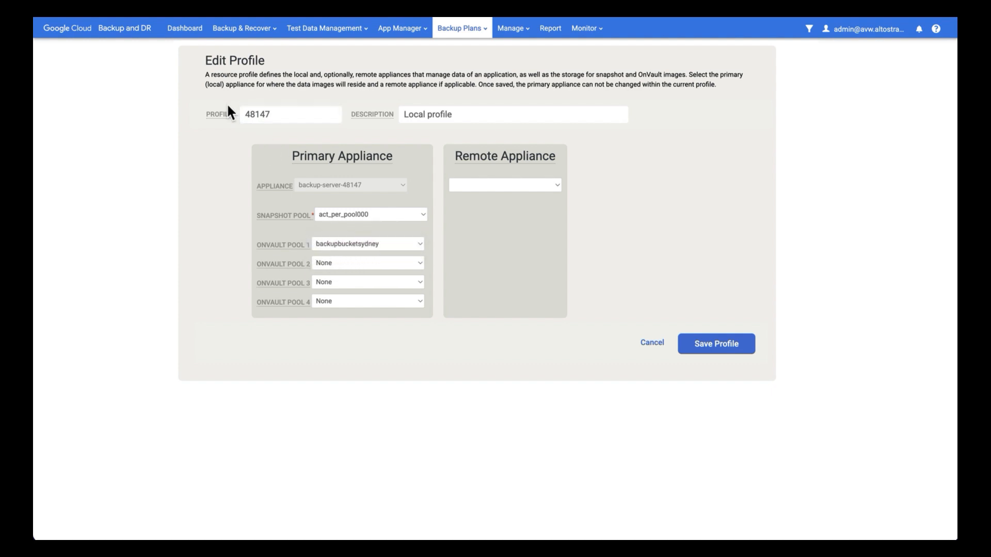
pyautogui.moveTo(358, 185)
pyautogui.write(' backupbucketsy')
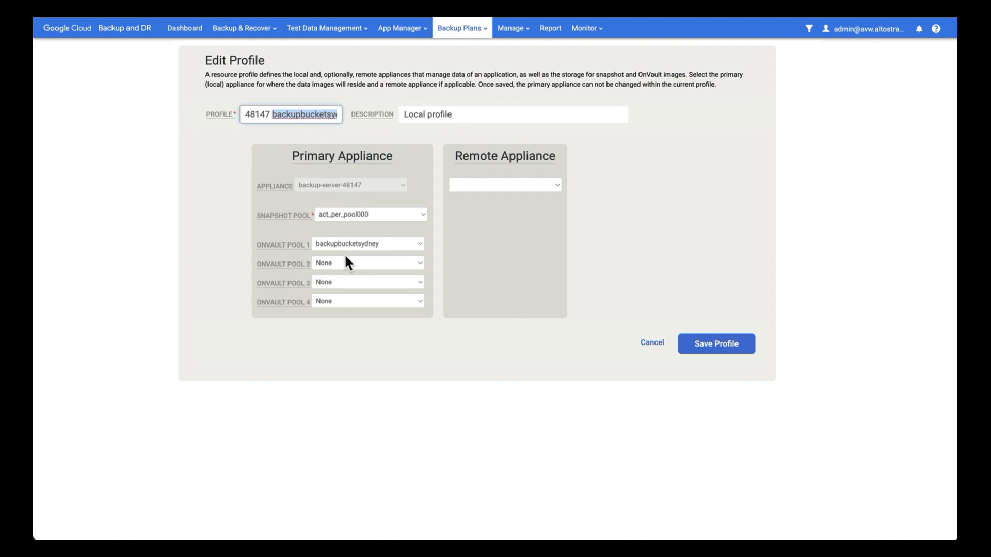
pyautogui.moveTo(353, 318)
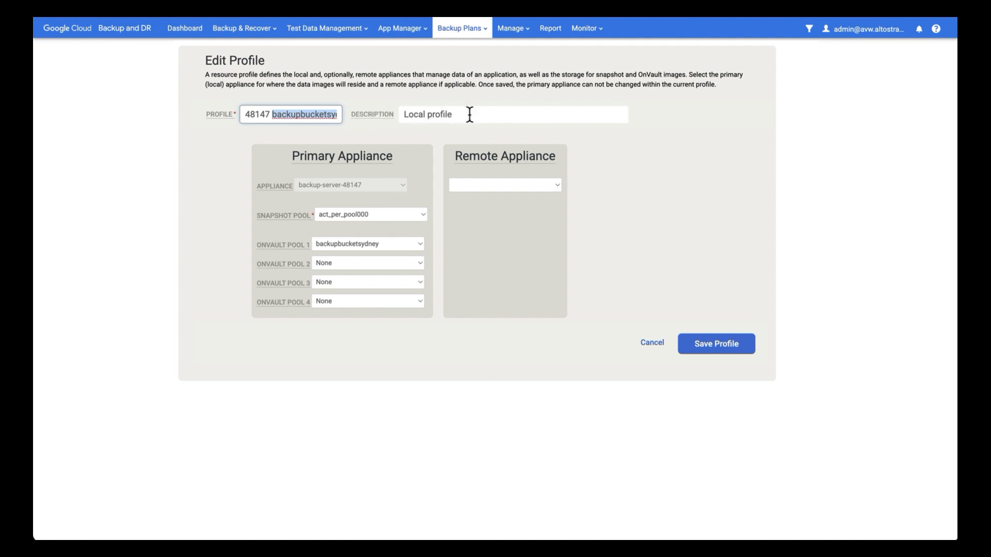
pyautogui.moveTo(749, 371)
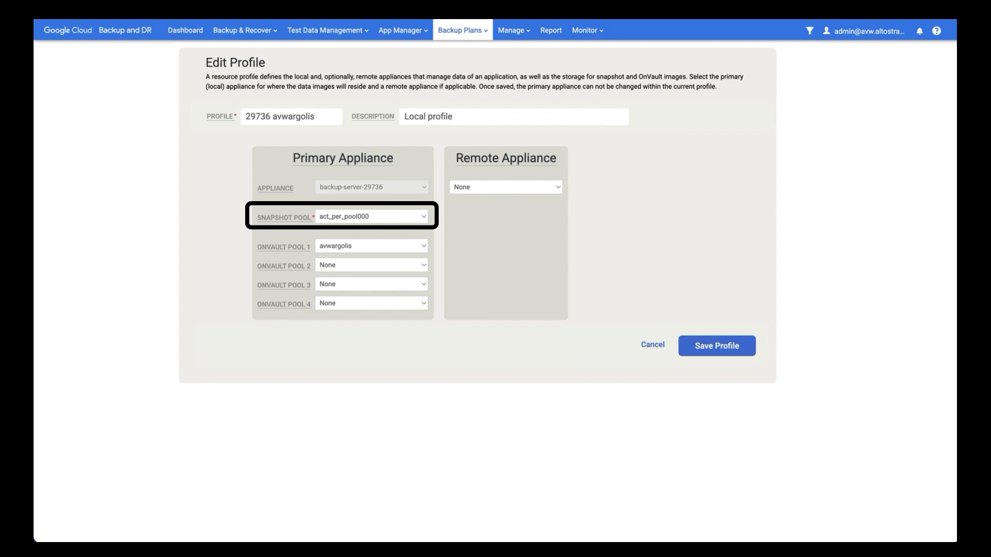
pyautogui.click(369, 216)
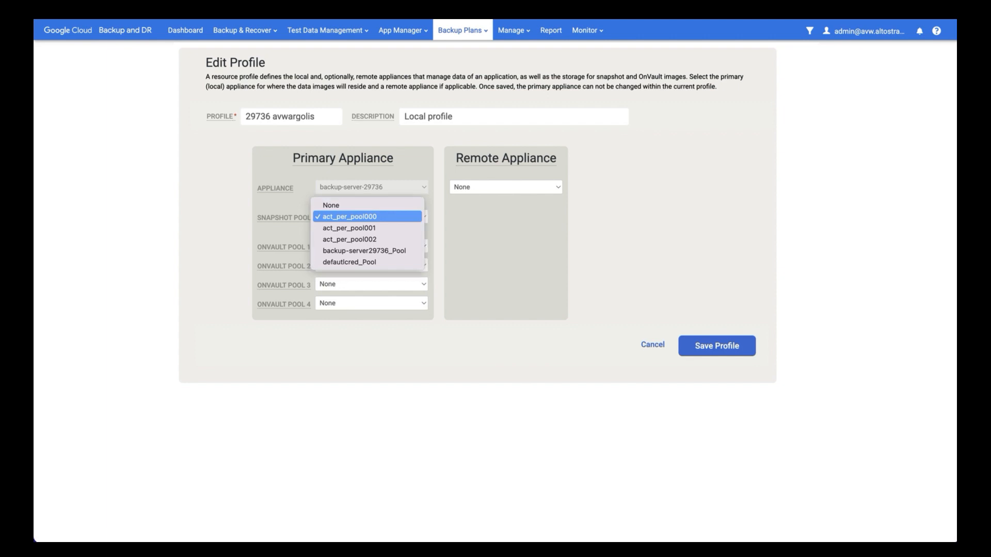
pyautogui.moveTo(349, 228)
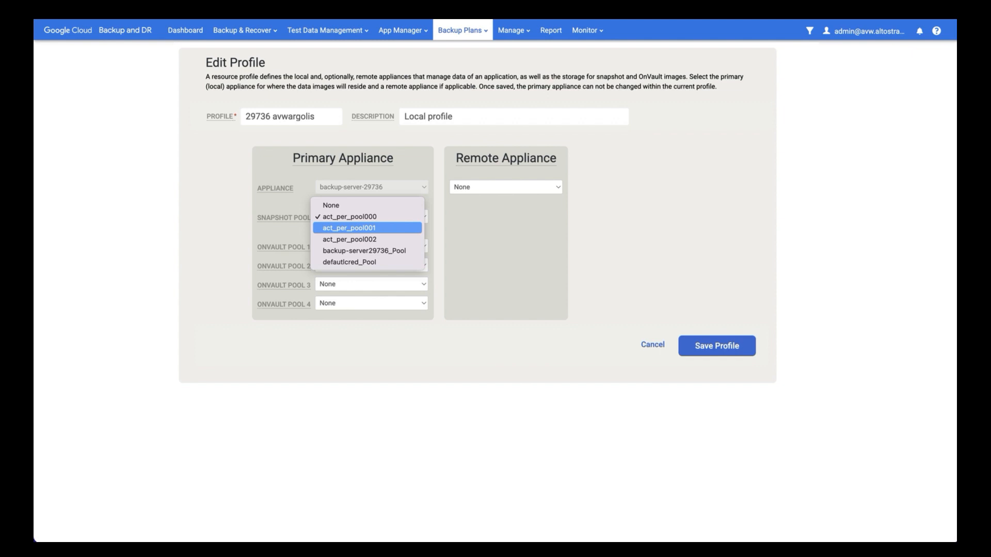
pyautogui.moveTo(348, 228)
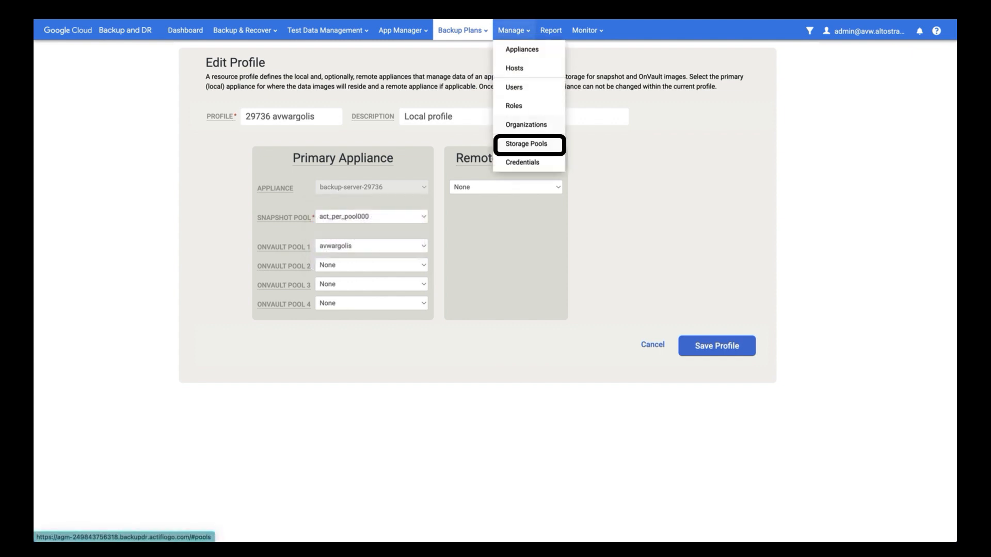
pyautogui.click(526, 144)
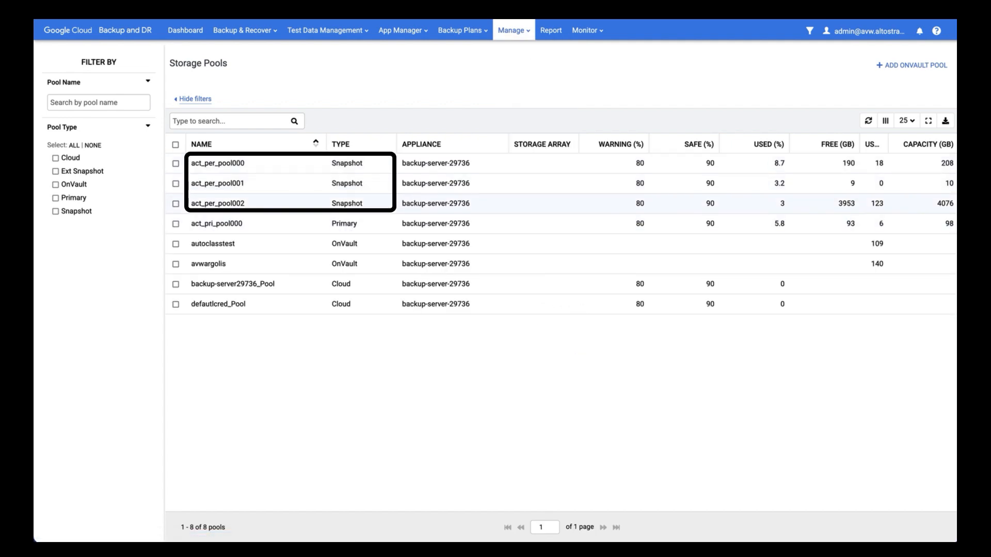
pyautogui.moveTo(346, 203)
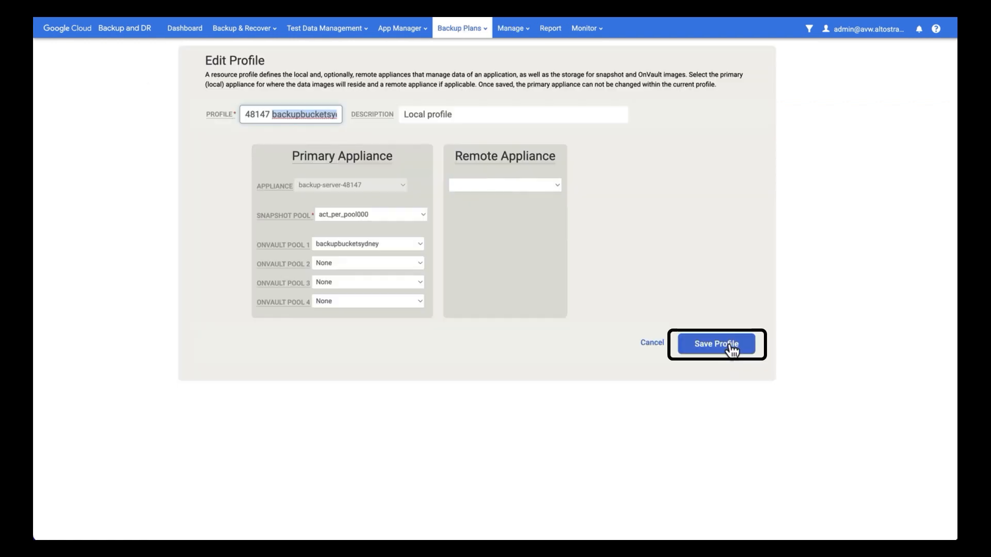
# Step: Save the '48147 backupbucketsydney' profile and confirm it in the Profiles list
pyautogui.click(715, 344)
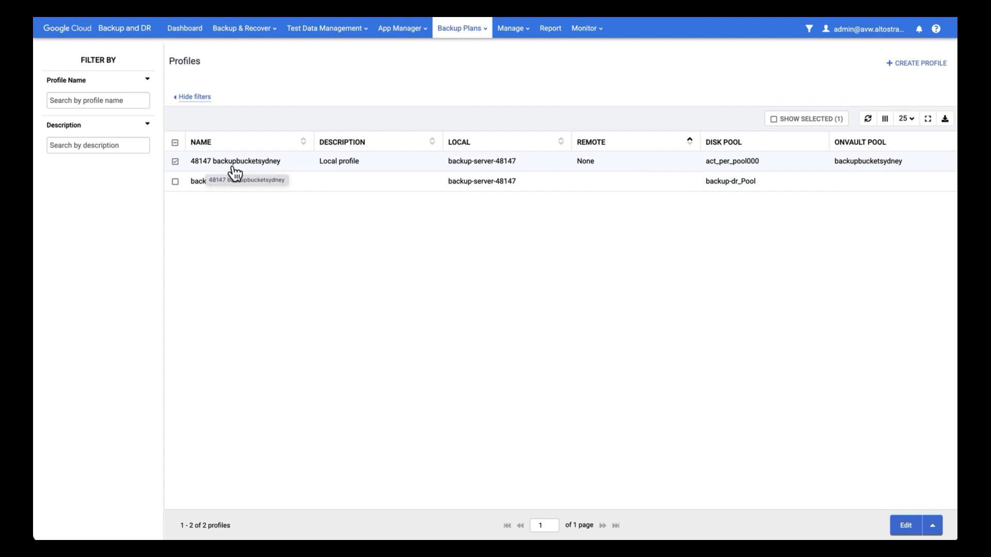
pyautogui.moveTo(258, 172)
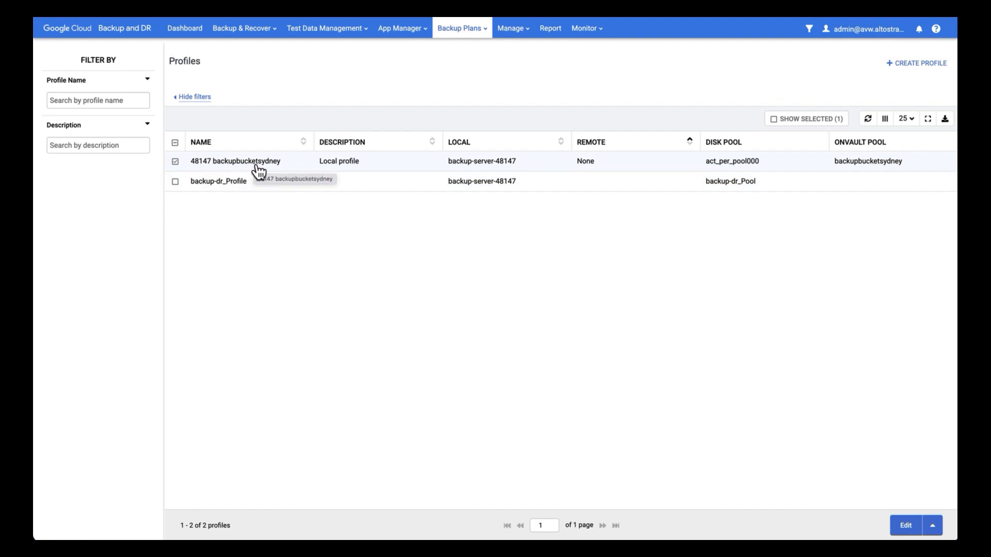
pyautogui.moveTo(529, 65)
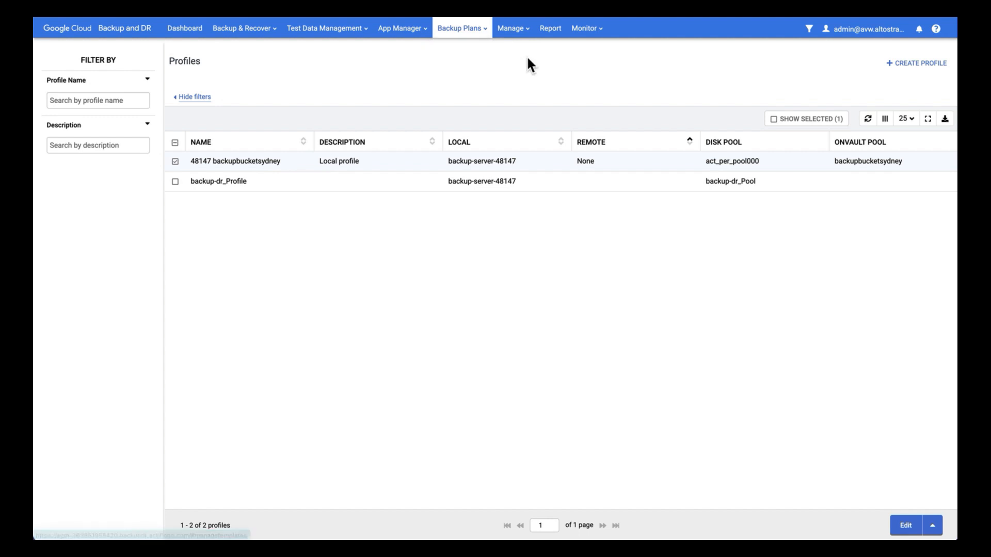